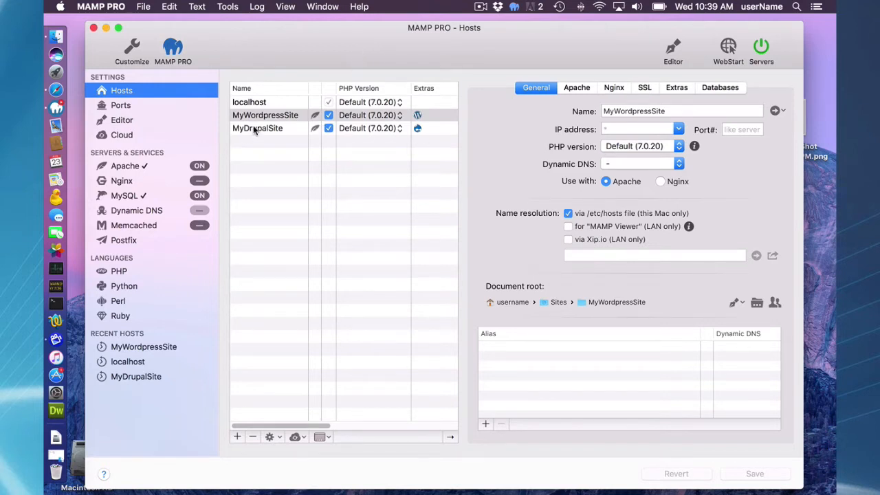
{"action": "mouse_move", "coordinate": [301, 59]}
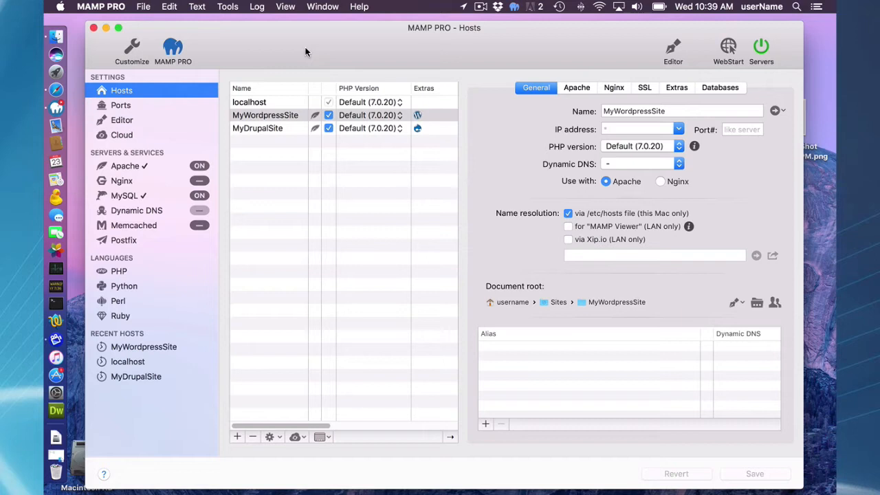
{"action": "mouse_move", "coordinate": [270, 48]}
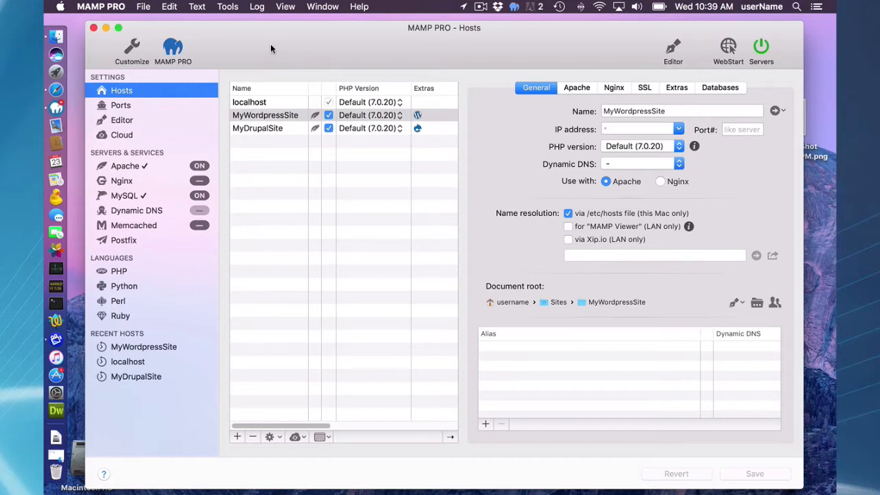
Authorize MAMP PRO with Dropbox, allowing access to its own app folder.
{"action": "left_click", "coordinate": [122, 135]}
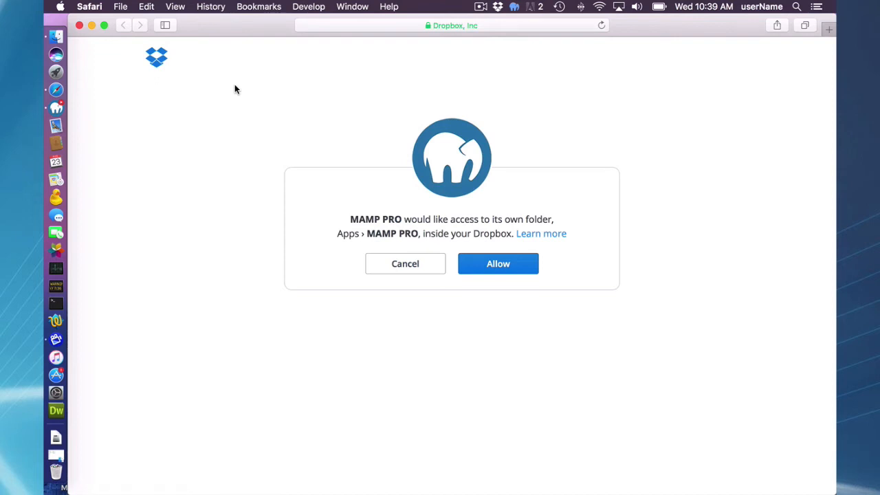
{"action": "mouse_move", "coordinate": [479, 283]}
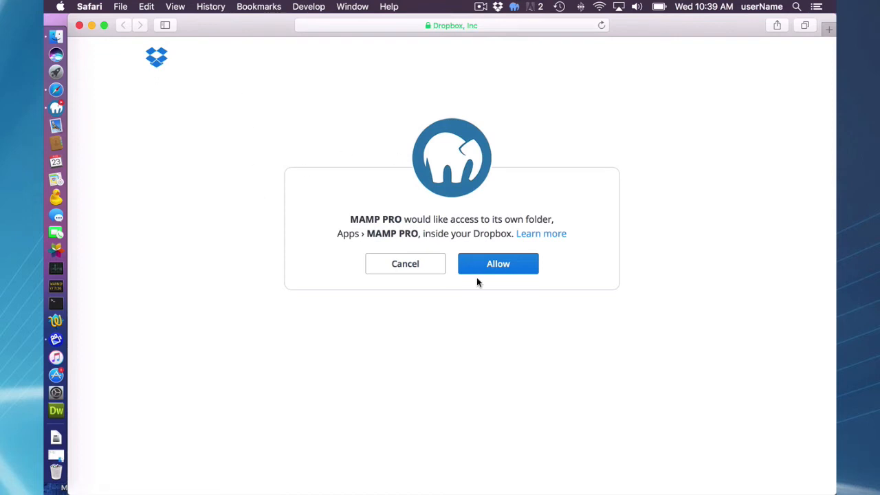
{"action": "mouse_move", "coordinate": [367, 131]}
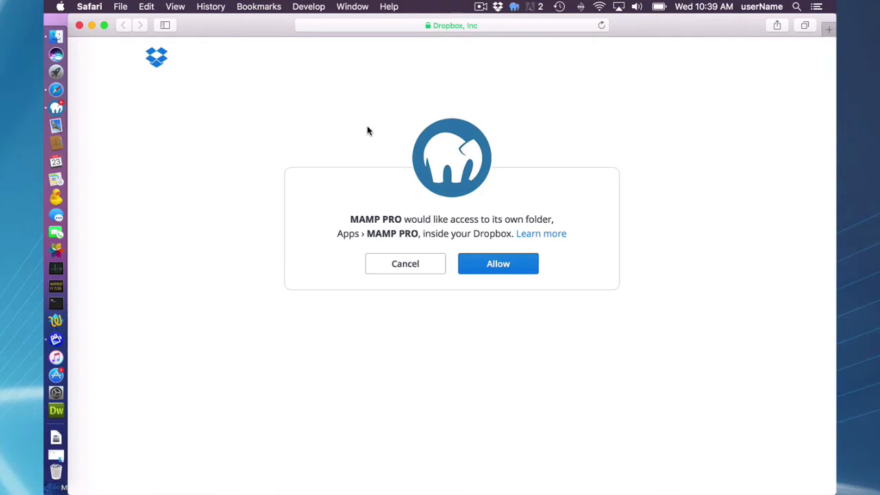
{"action": "mouse_move", "coordinate": [419, 165]}
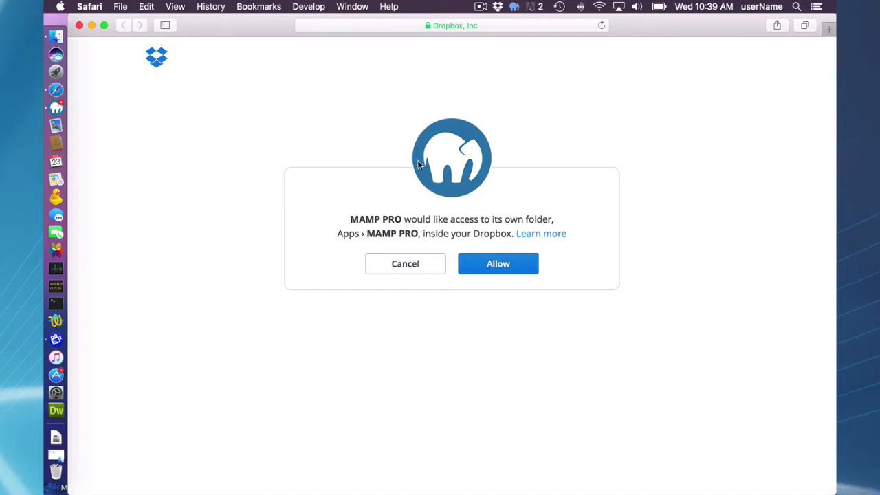
{"action": "mouse_move", "coordinate": [447, 188]}
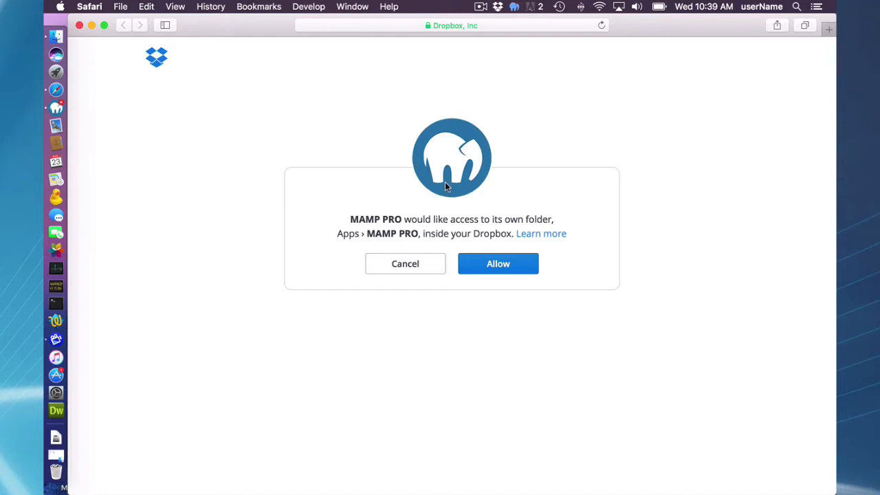
{"action": "left_click", "coordinate": [497, 264]}
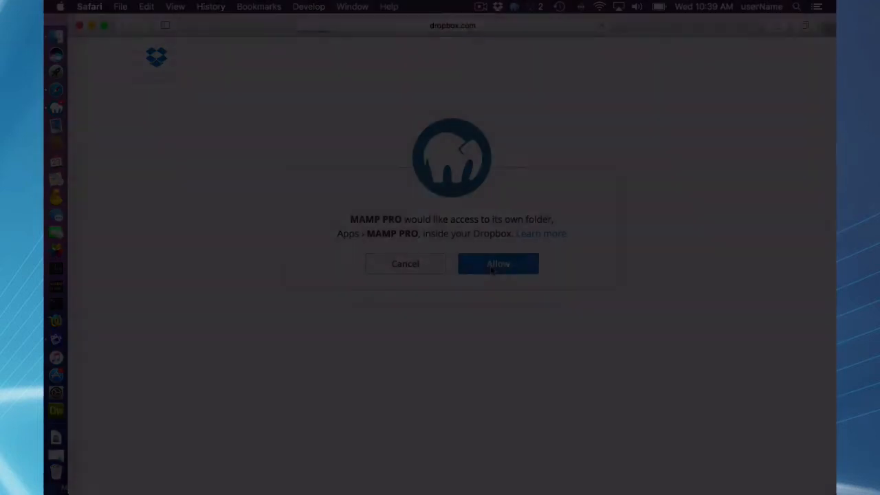
{"action": "left_click", "coordinate": [497, 263]}
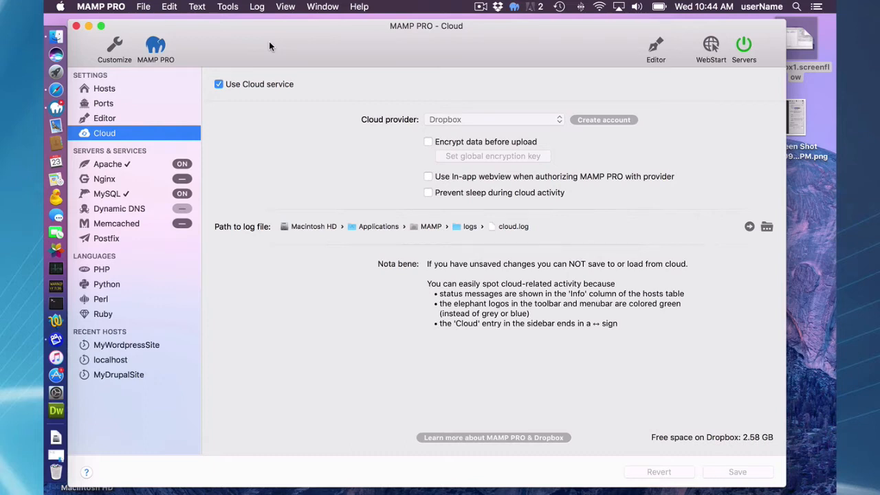
{"action": "mouse_move", "coordinate": [306, 47]}
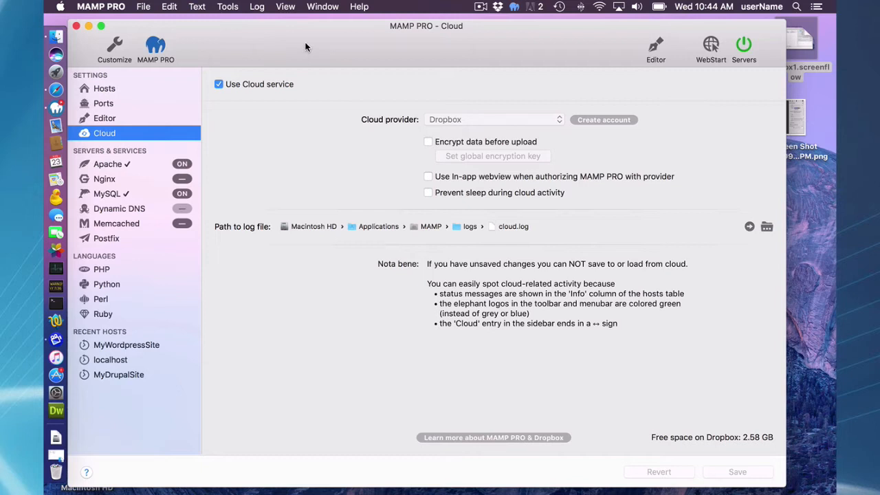
{"action": "mouse_move", "coordinate": [341, 64]}
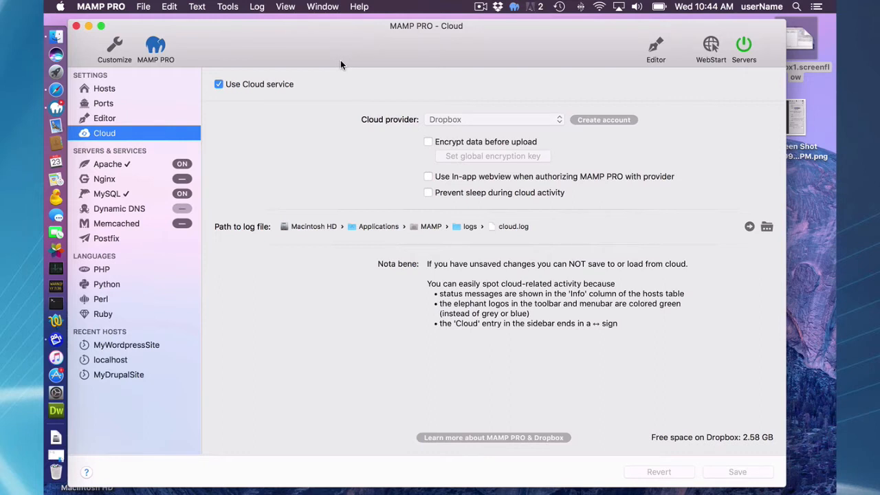
{"action": "mouse_move", "coordinate": [406, 132]}
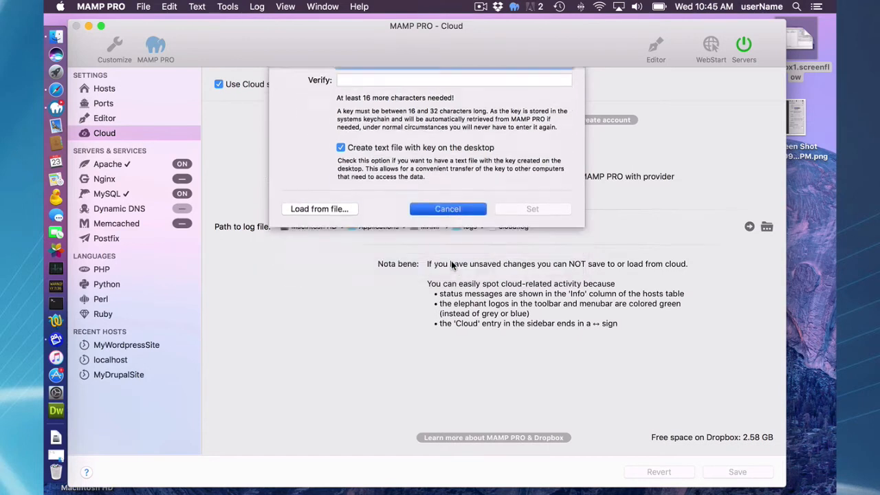
{"action": "left_click", "coordinate": [447, 208]}
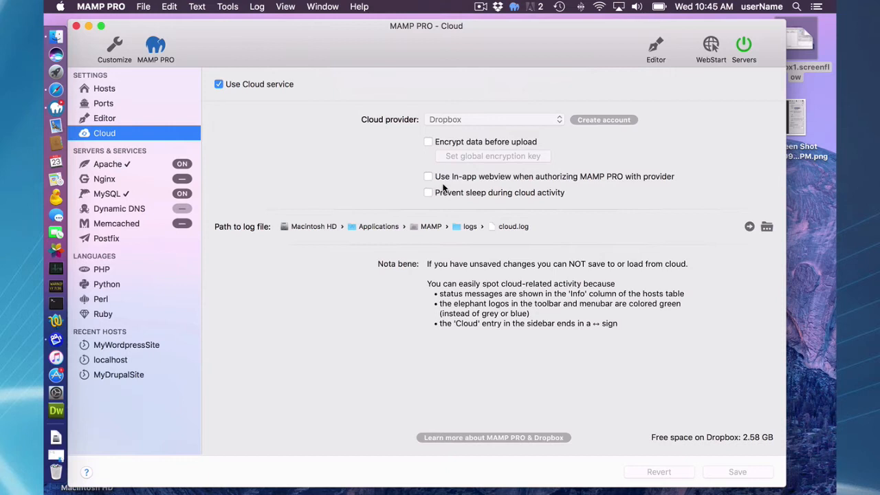
{"action": "mouse_move", "coordinate": [490, 176]}
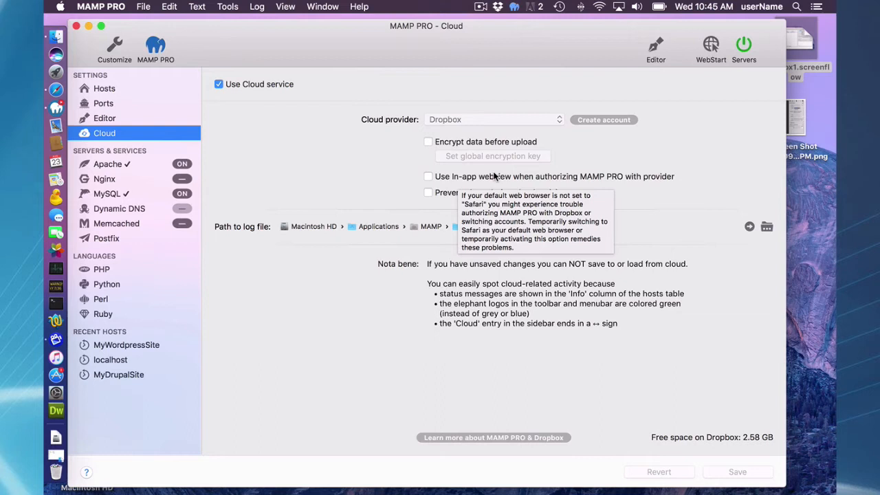
{"action": "mouse_move", "coordinate": [392, 158]}
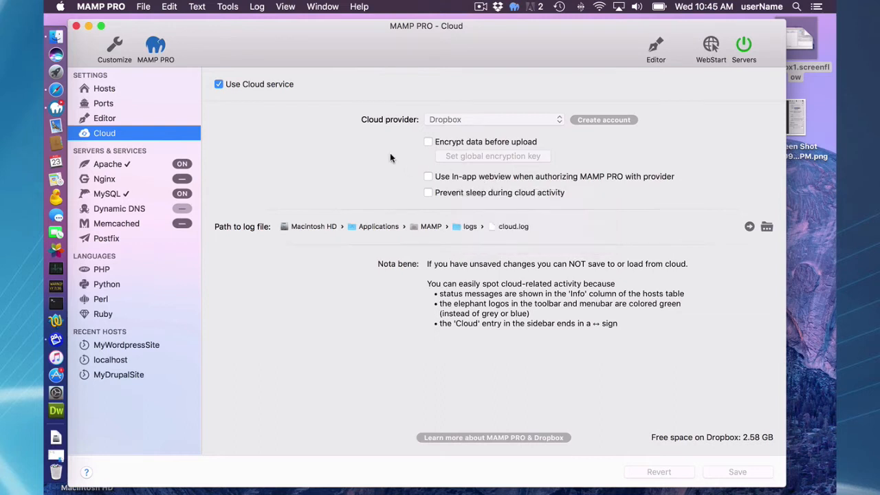
{"action": "mouse_move", "coordinate": [395, 168]}
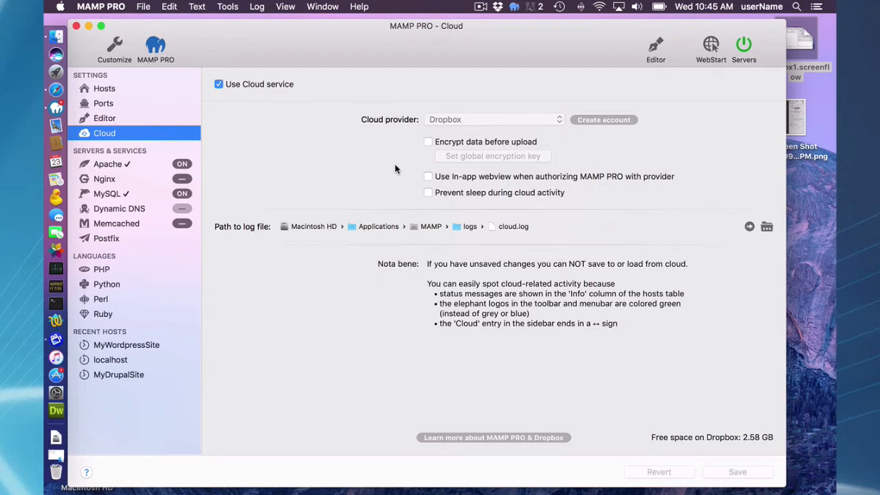
{"action": "mouse_move", "coordinate": [407, 184]}
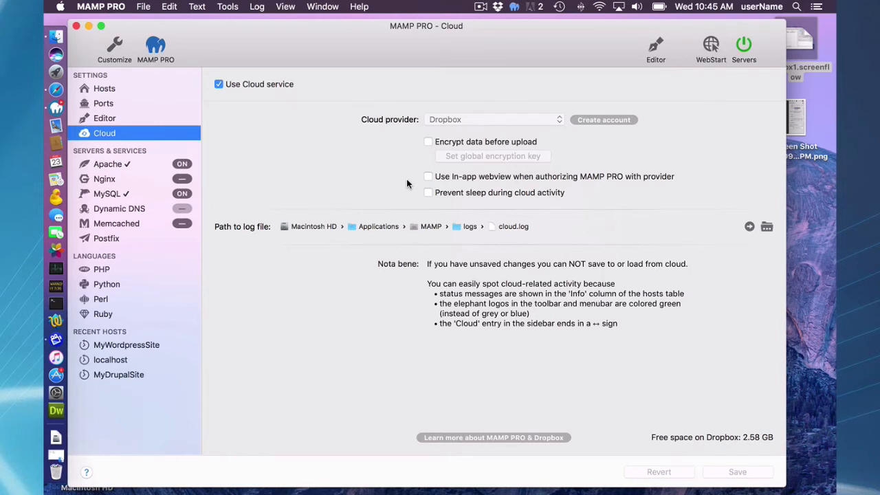
{"action": "mouse_move", "coordinate": [383, 277]}
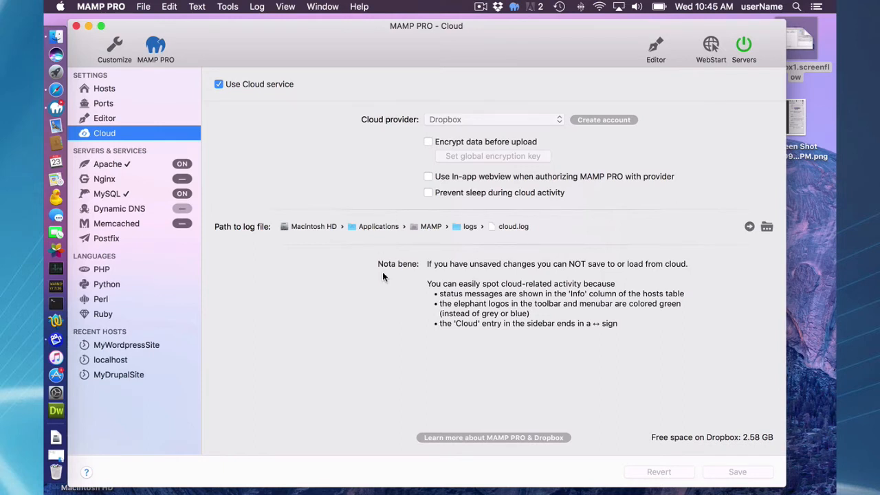
{"action": "mouse_move", "coordinate": [404, 280]}
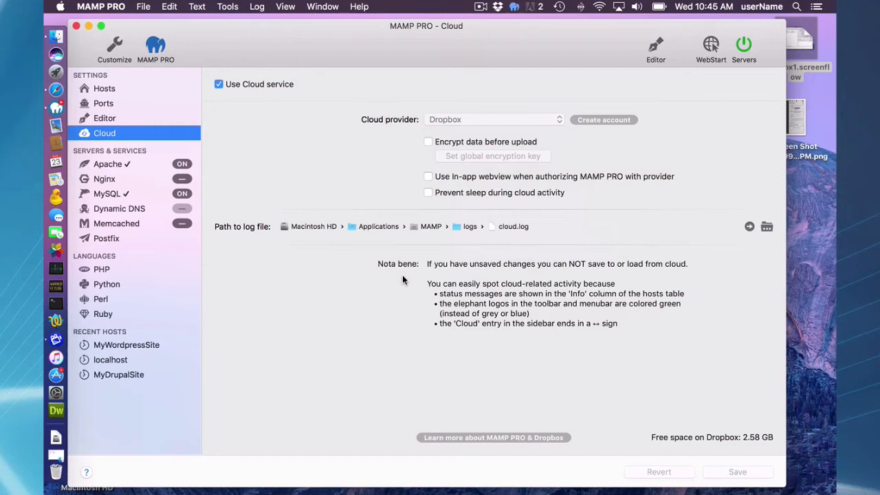
{"action": "mouse_move", "coordinate": [415, 276]}
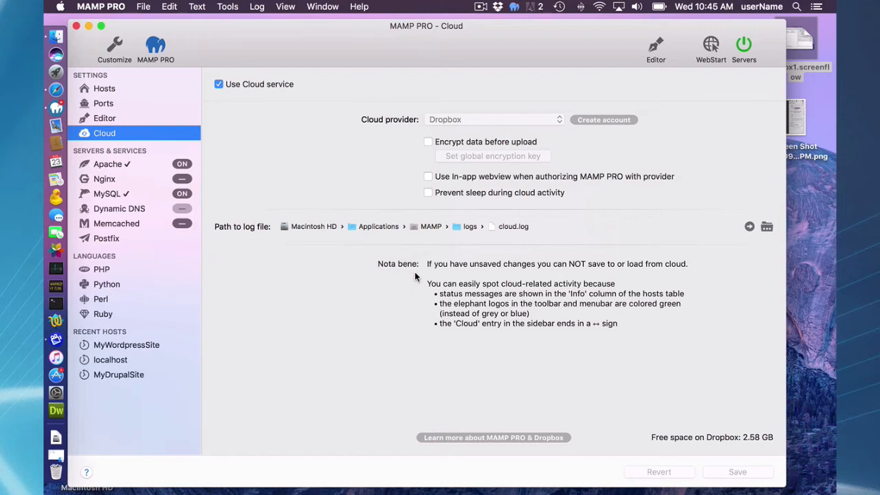
{"action": "mouse_move", "coordinate": [492, 293]}
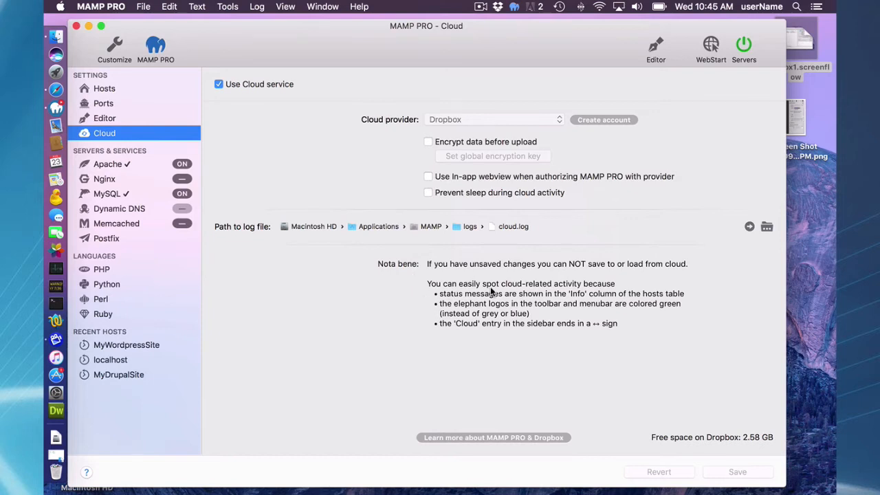
{"action": "mouse_move", "coordinate": [627, 304]}
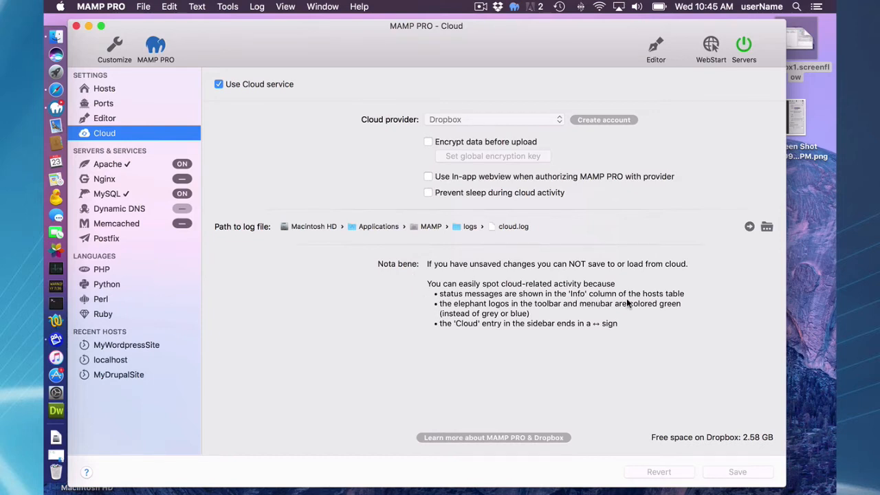
{"action": "mouse_move", "coordinate": [554, 309]}
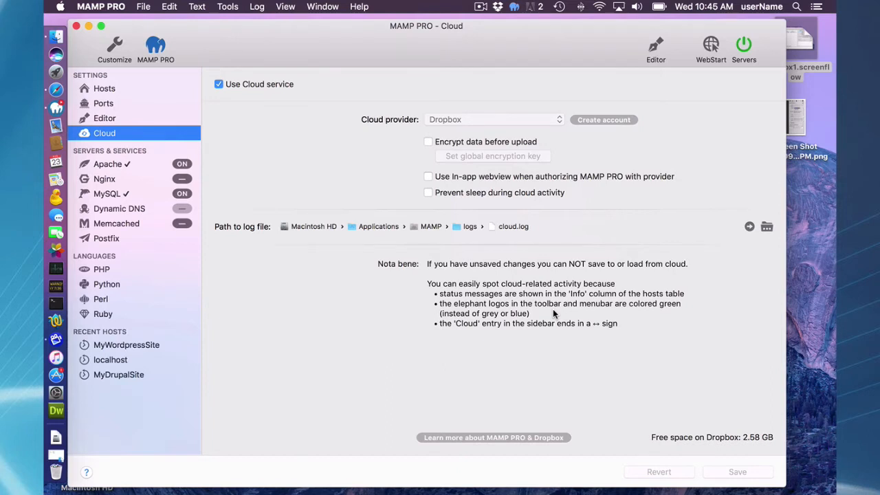
{"action": "left_click", "coordinate": [104, 88]}
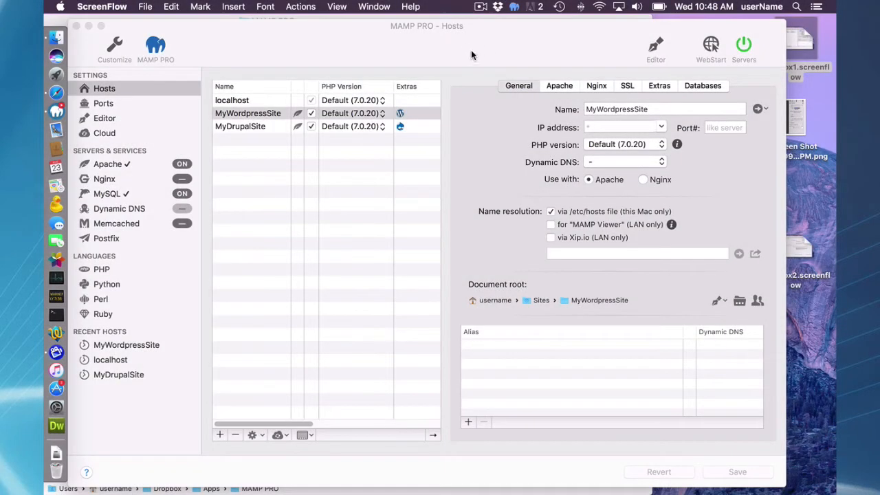
{"action": "mouse_move", "coordinate": [294, 127]}
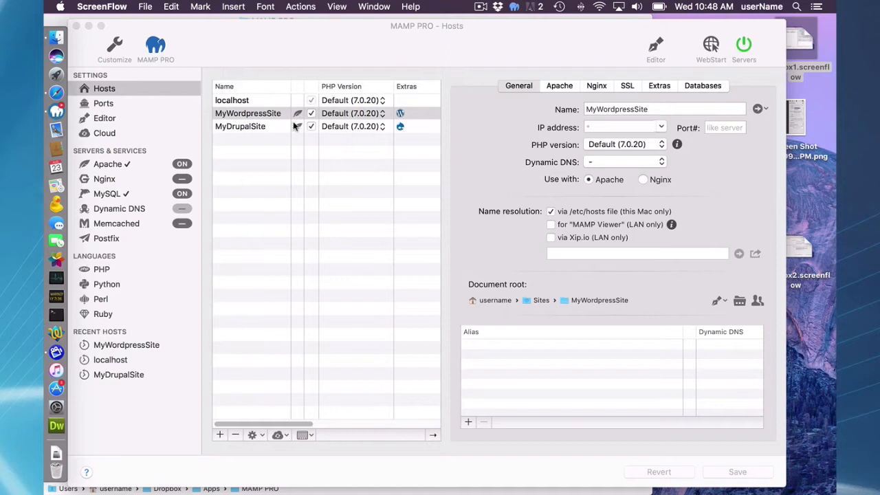
{"action": "mouse_move", "coordinate": [299, 132]}
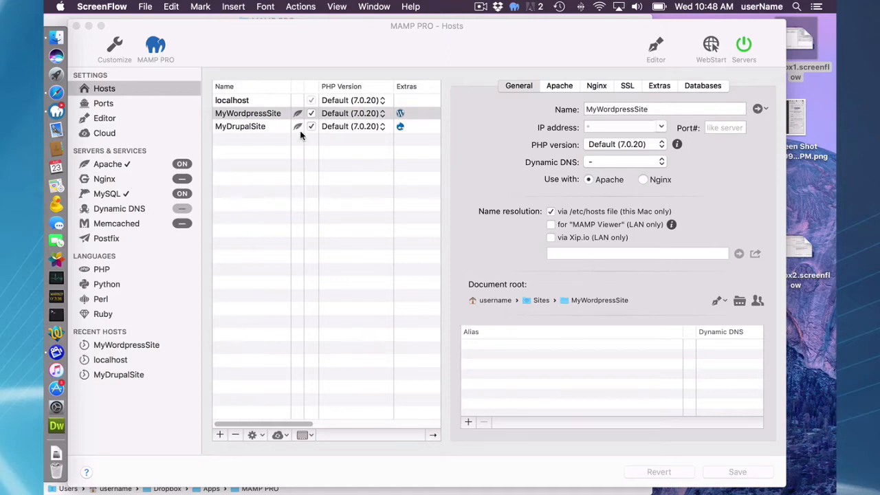
{"action": "mouse_move", "coordinate": [308, 164]}
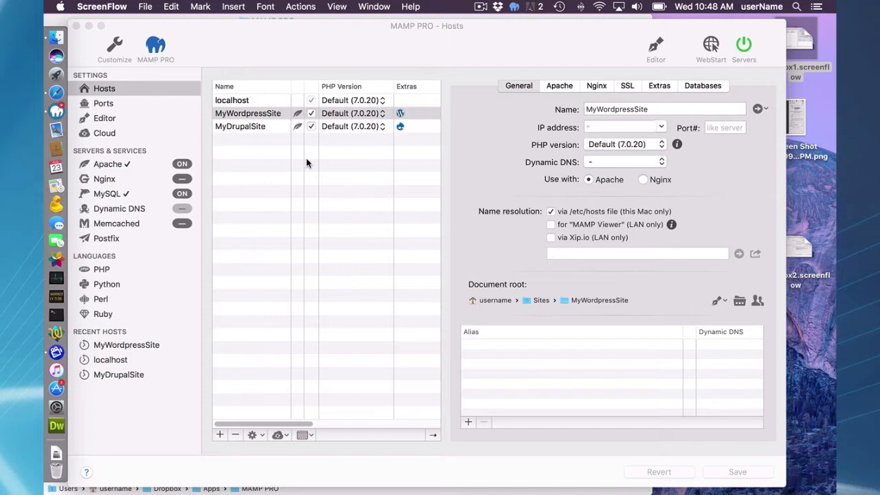
{"action": "mouse_move", "coordinate": [388, 325]}
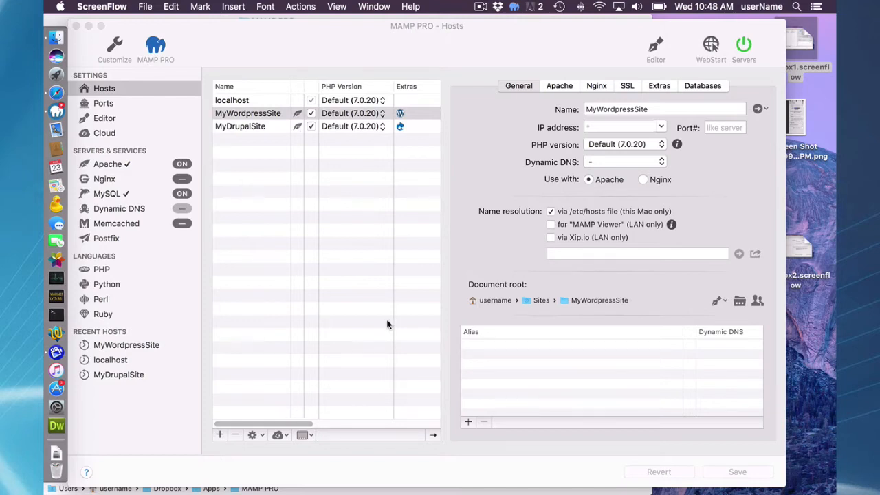
{"action": "mouse_move", "coordinate": [438, 436]}
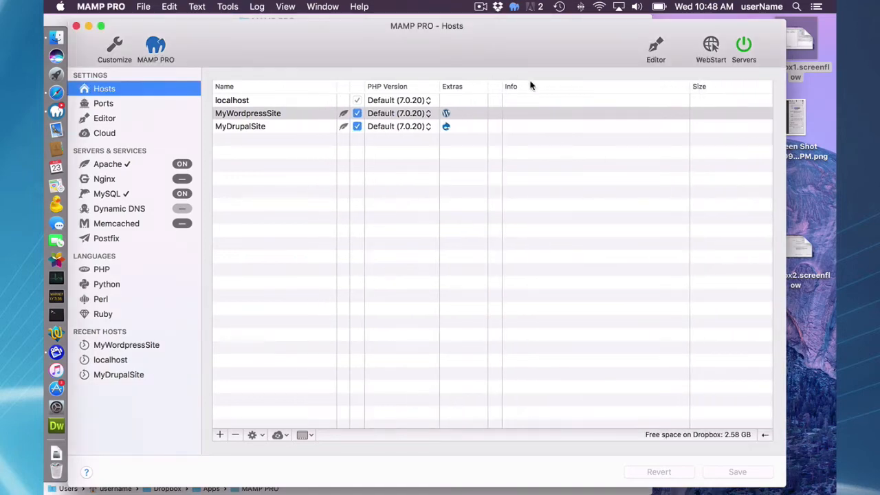
{"action": "mouse_move", "coordinate": [517, 118]}
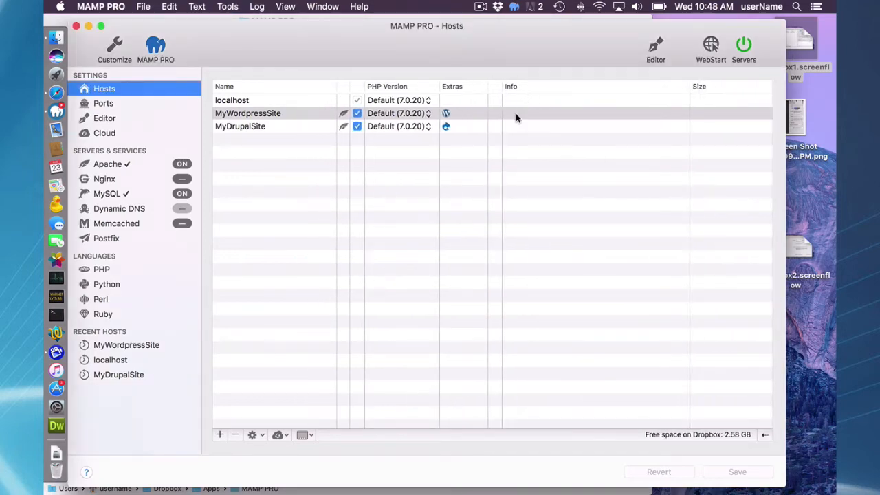
{"action": "mouse_move", "coordinate": [619, 116]}
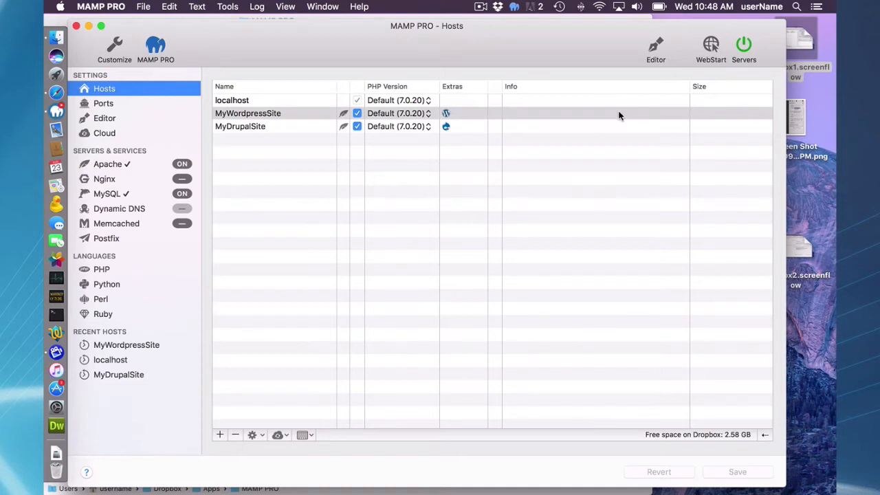
{"action": "mouse_move", "coordinate": [731, 336]}
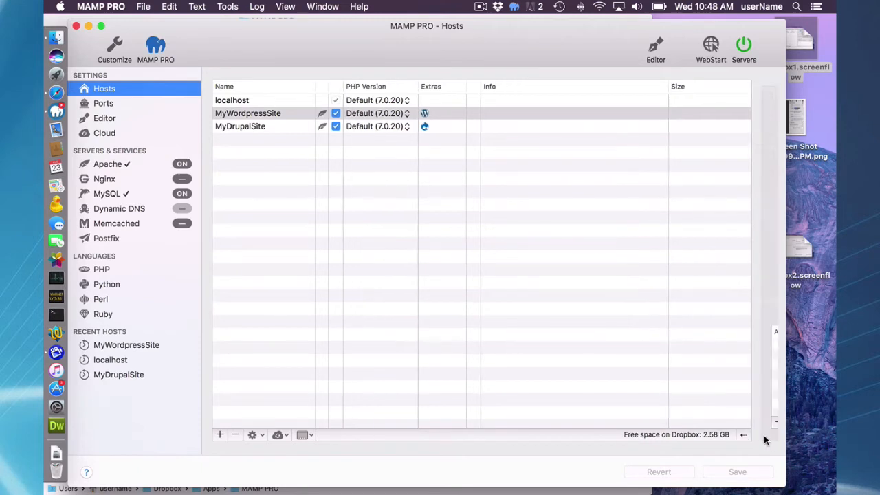
Show MyWordpressSite's General settings panel and bring up its hosts cloud menu.
{"action": "left_click", "coordinate": [247, 113]}
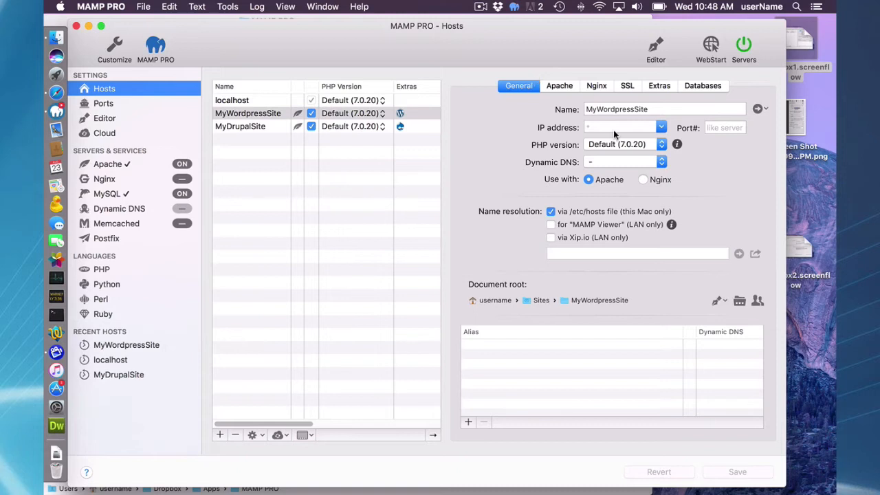
{"action": "left_click", "coordinate": [278, 435]}
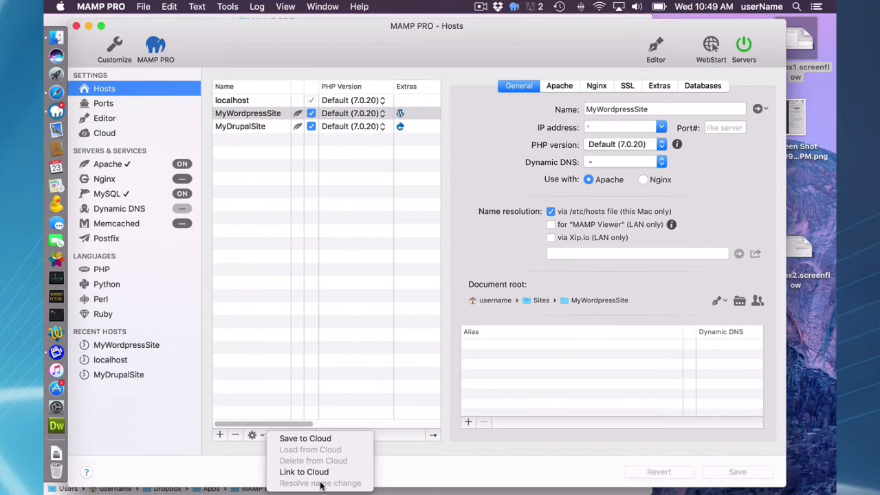
{"action": "mouse_move", "coordinate": [304, 472]}
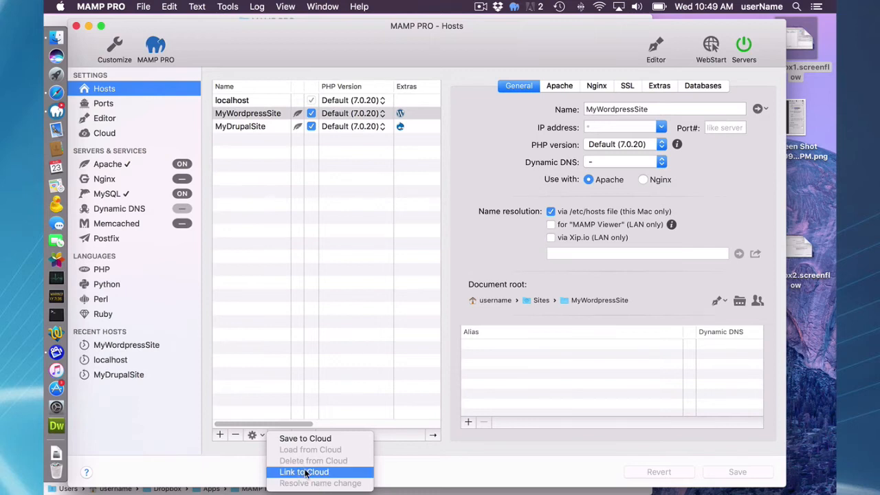
{"action": "mouse_move", "coordinate": [313, 461]}
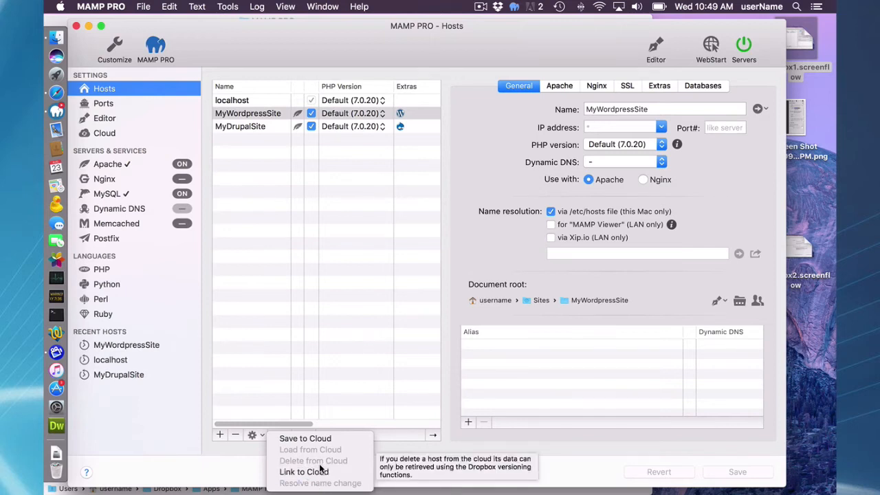
Upload MyWordpressSite to Dropbox using Save to Cloud.
{"action": "left_click", "coordinate": [252, 159]}
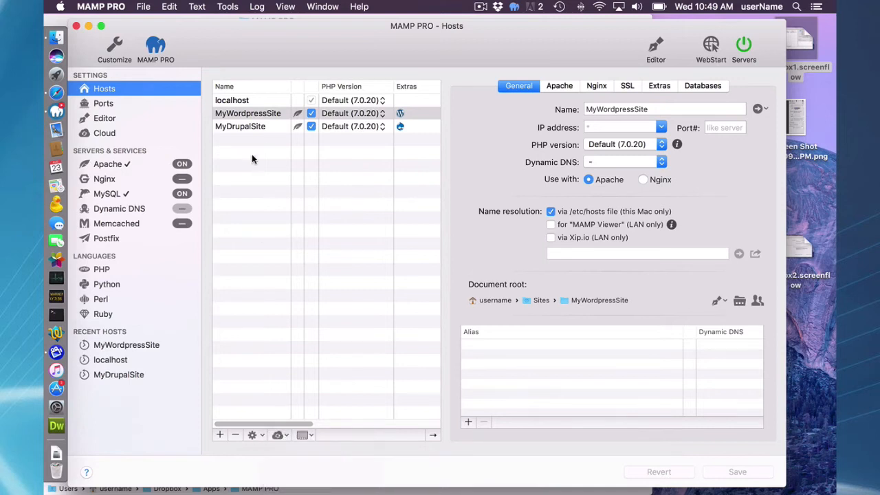
{"action": "mouse_move", "coordinate": [277, 115]}
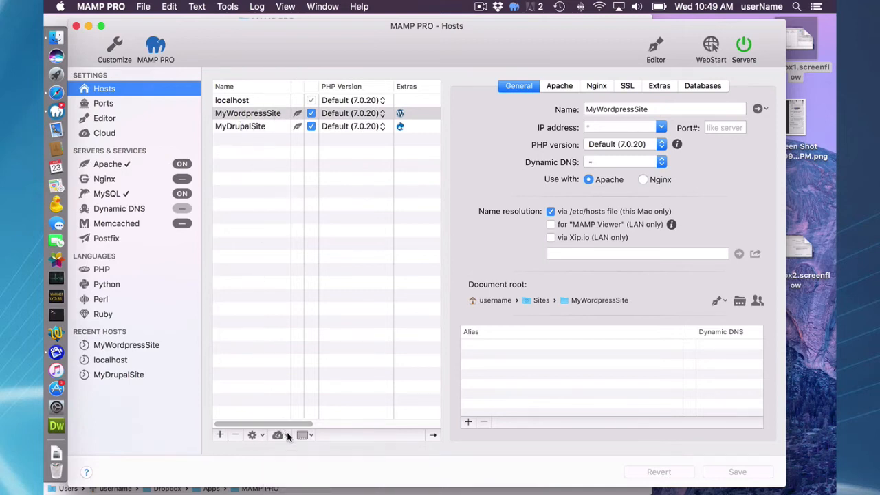
{"action": "left_click", "coordinate": [247, 112]}
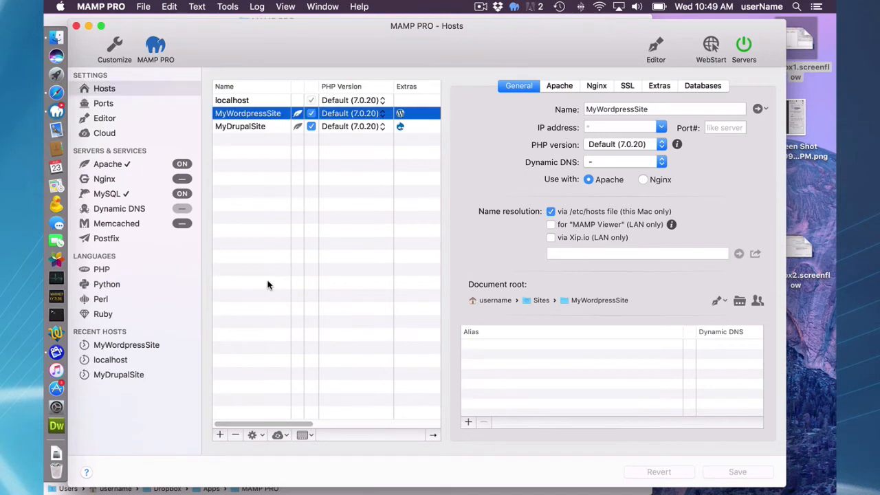
{"action": "mouse_move", "coordinate": [281, 337]}
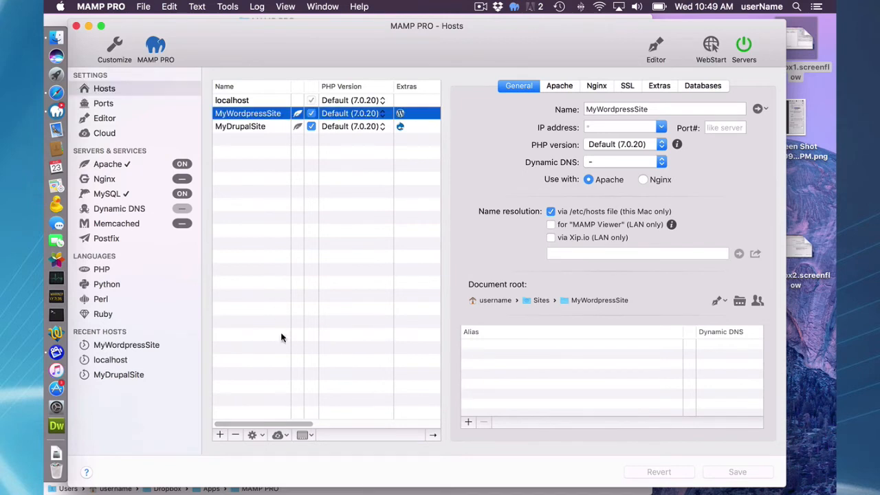
{"action": "left_click", "coordinate": [277, 434]}
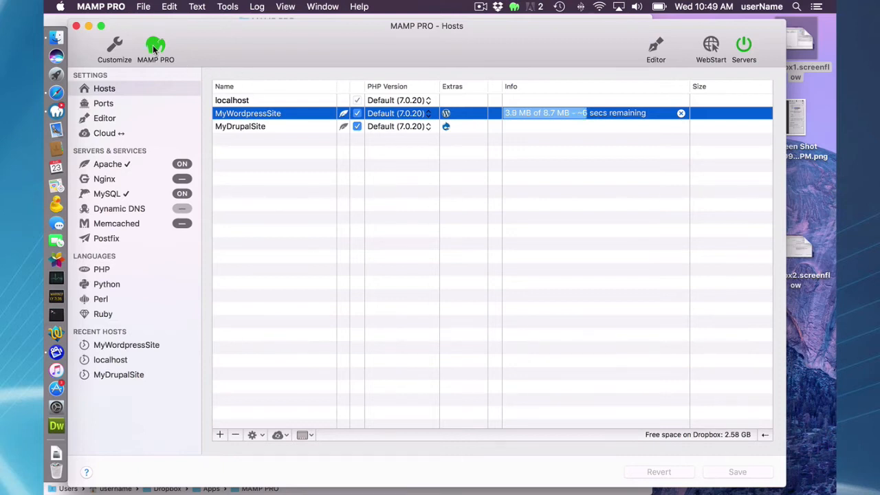
{"action": "mouse_move", "coordinate": [270, 65]}
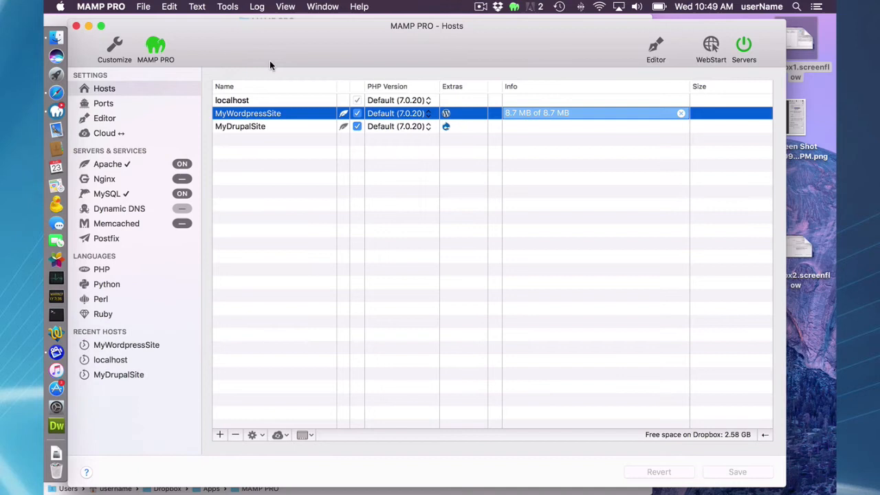
{"action": "mouse_move", "coordinate": [366, 176]}
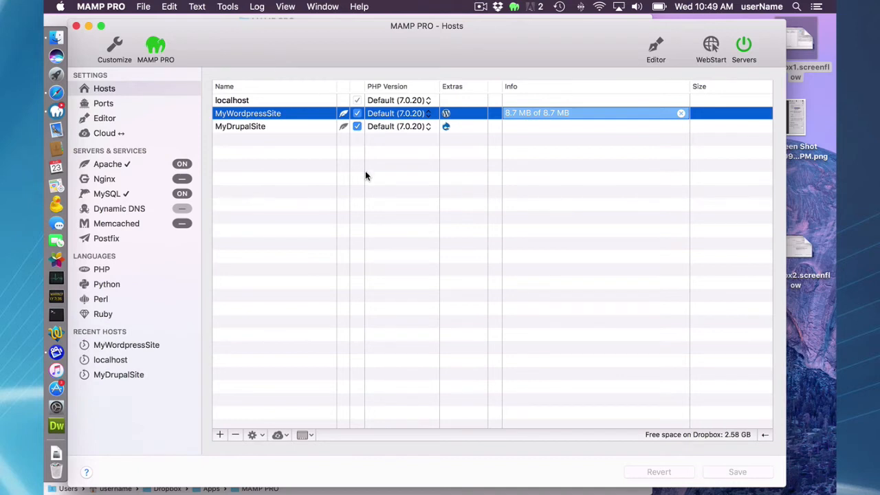
{"action": "mouse_move", "coordinate": [364, 318]}
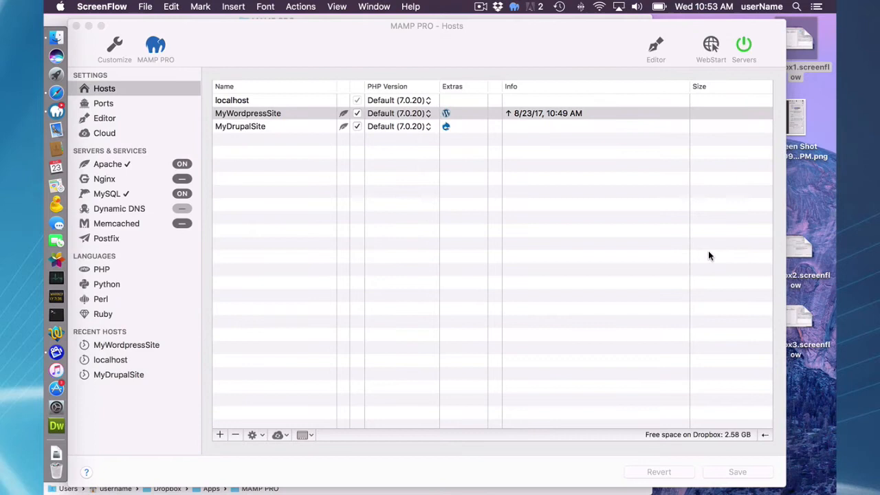
{"action": "mouse_move", "coordinate": [436, 492]}
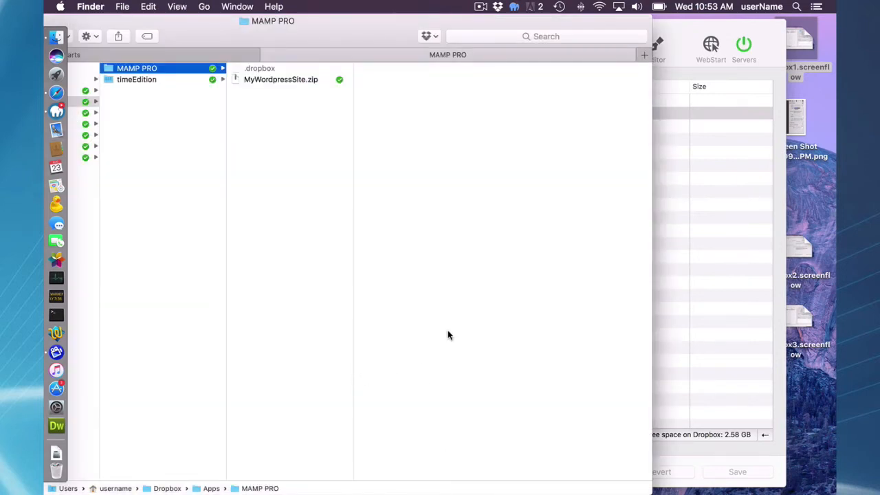
{"action": "mouse_move", "coordinate": [296, 376]}
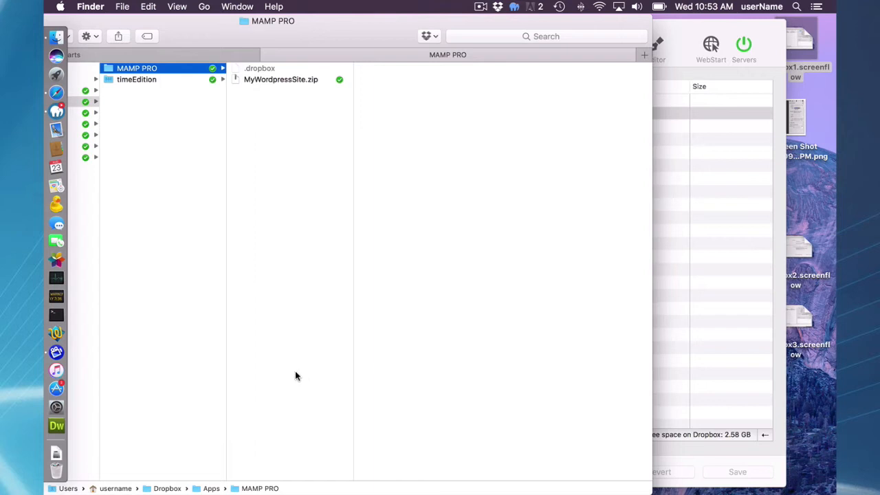
{"action": "mouse_move", "coordinate": [163, 488]}
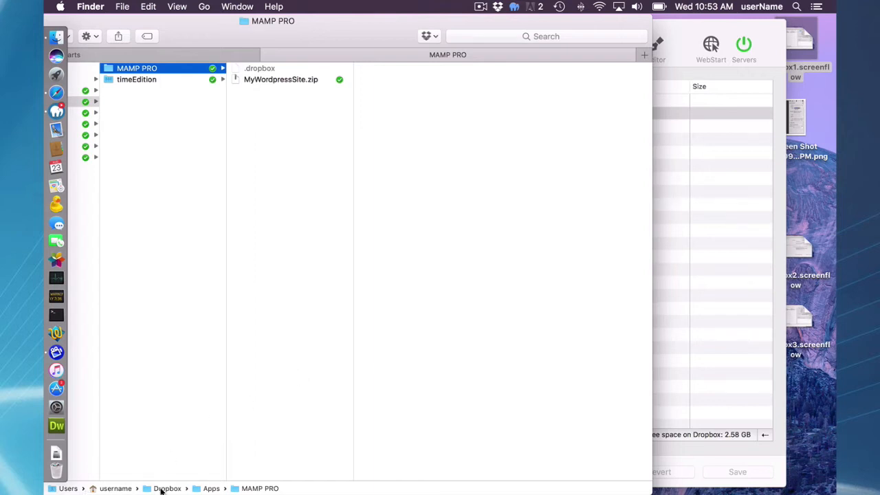
{"action": "mouse_move", "coordinate": [251, 480]}
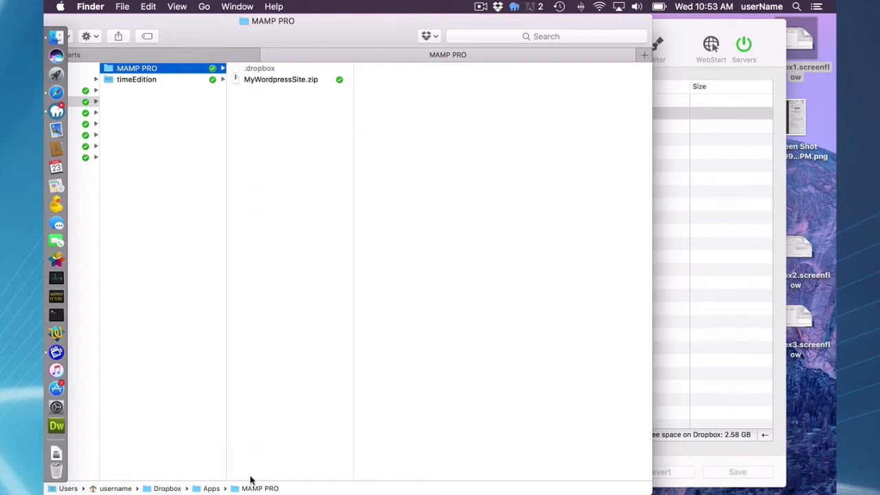
{"action": "mouse_move", "coordinate": [256, 110]}
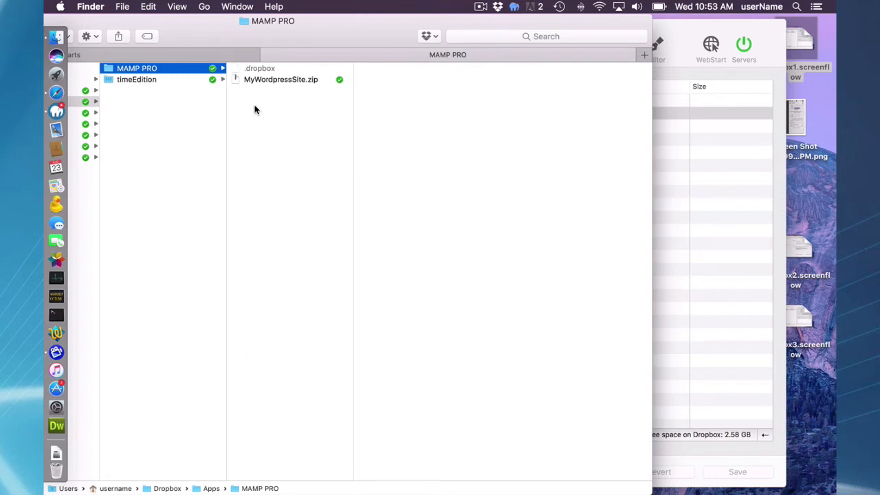
{"action": "mouse_move", "coordinate": [251, 85]}
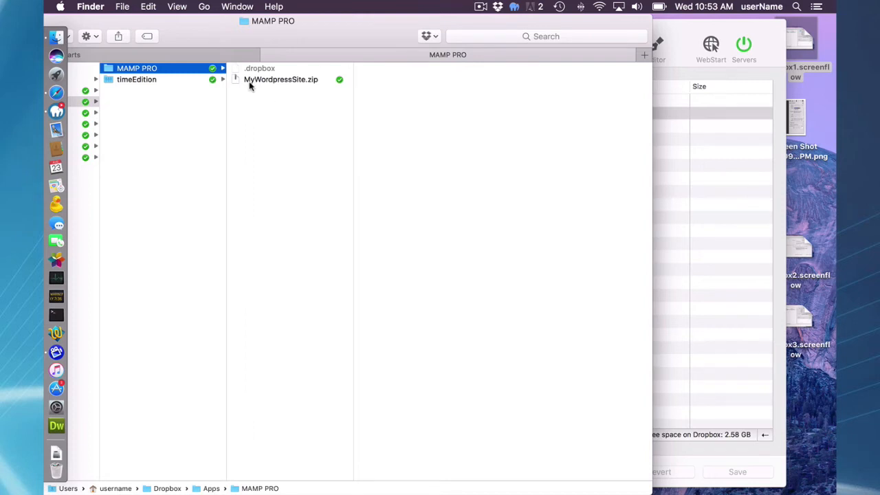
{"action": "mouse_move", "coordinate": [306, 117]}
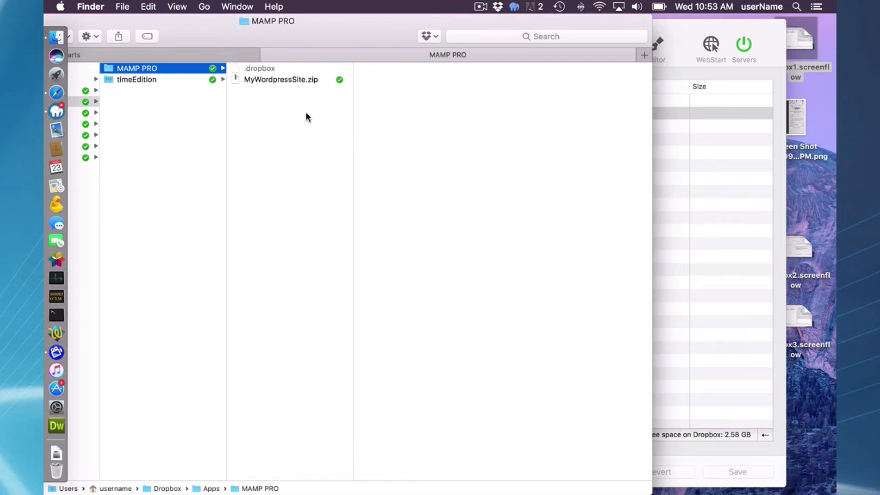
{"action": "mouse_move", "coordinate": [248, 99]}
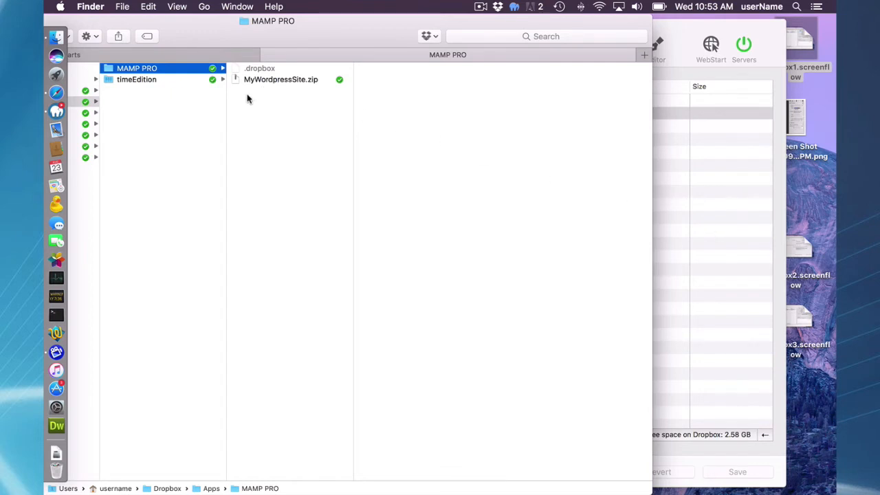
{"action": "mouse_move", "coordinate": [767, 239]}
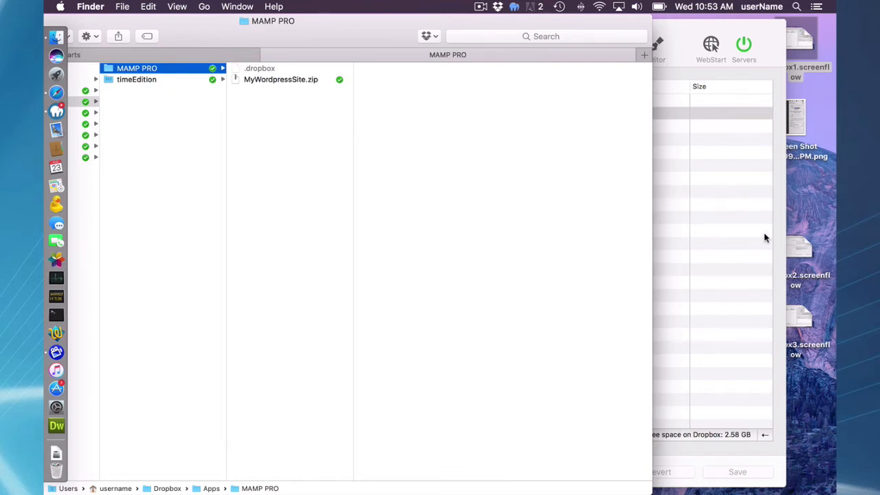
{"action": "mouse_move", "coordinate": [726, 234]}
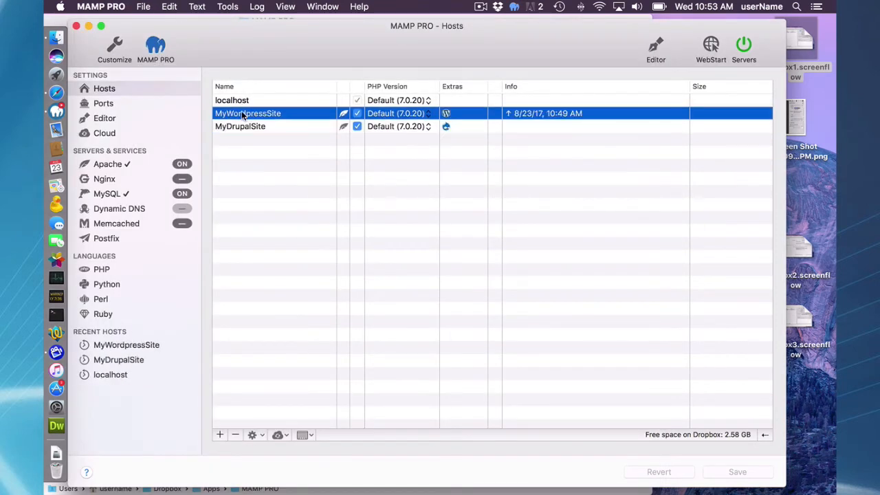
Load MyWordpressSite's host data back from Dropbox, confirming the replacement with Yes.
{"action": "left_click", "coordinate": [277, 435]}
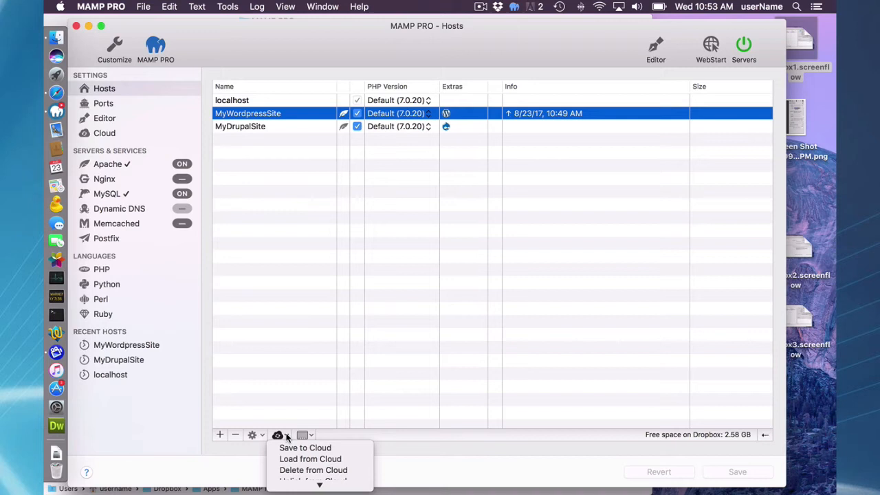
{"action": "mouse_move", "coordinate": [310, 458]}
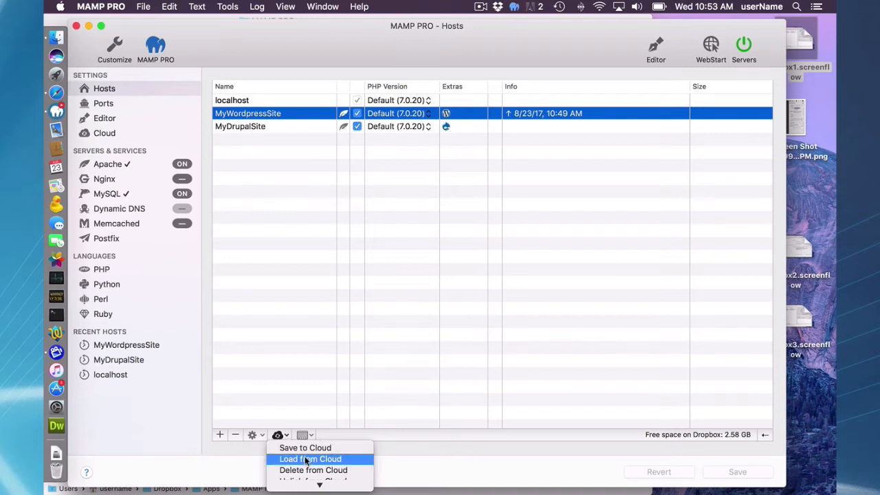
{"action": "left_click", "coordinate": [310, 458]}
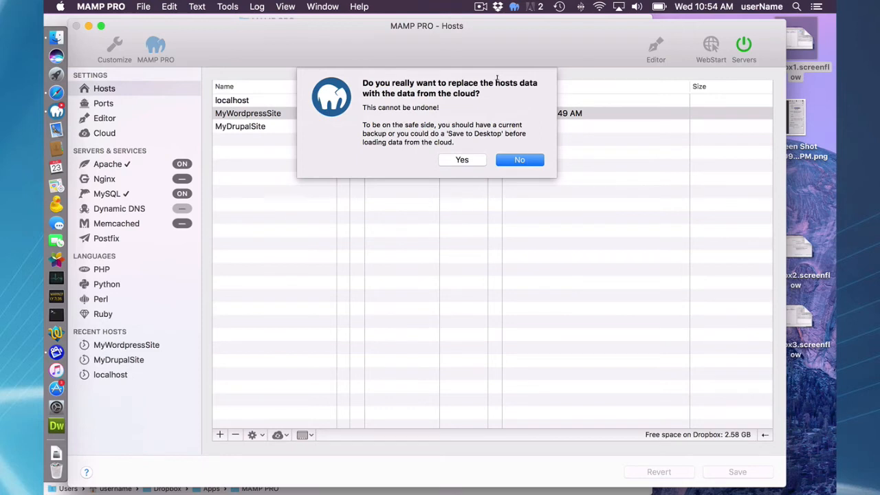
{"action": "mouse_move", "coordinate": [472, 89]}
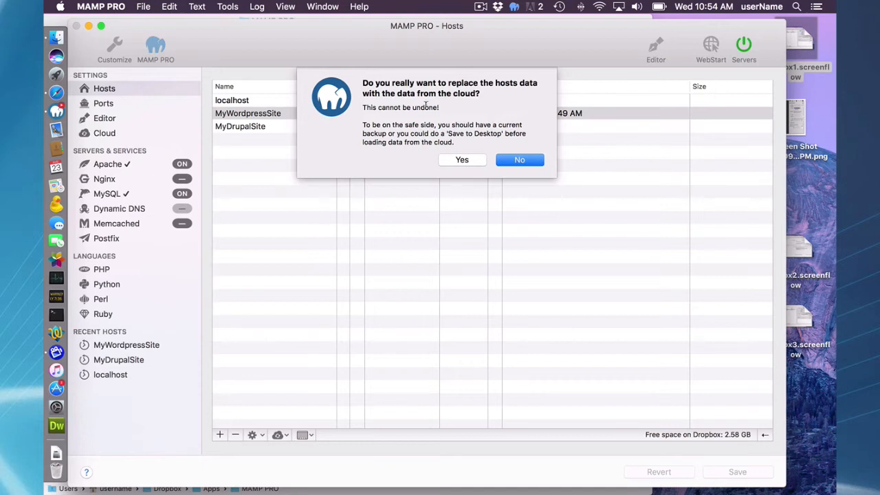
{"action": "mouse_move", "coordinate": [468, 157]}
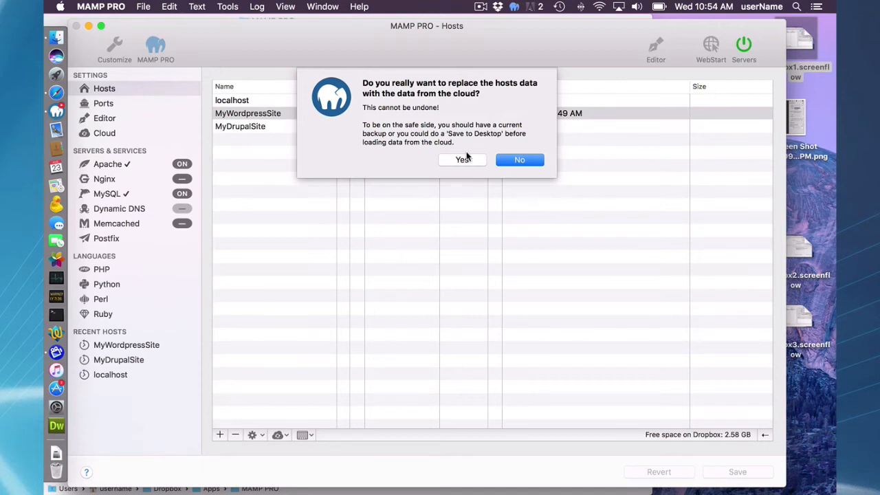
{"action": "mouse_move", "coordinate": [460, 162]}
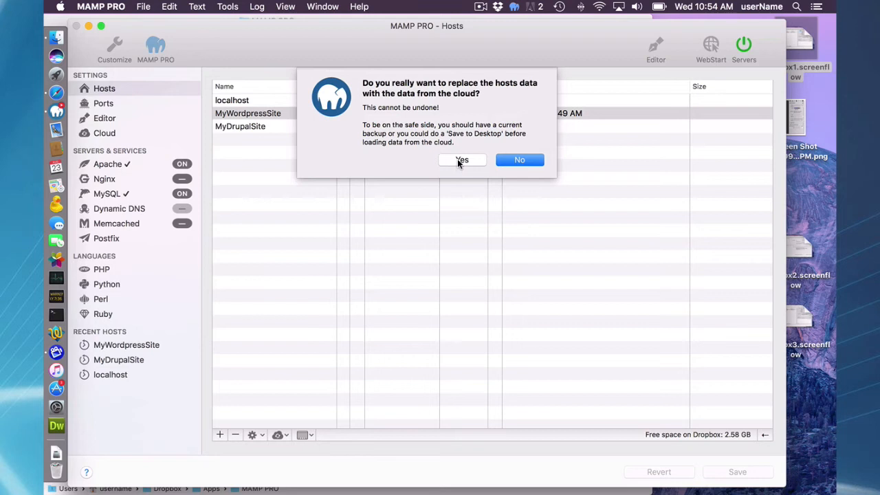
{"action": "left_click", "coordinate": [462, 159]}
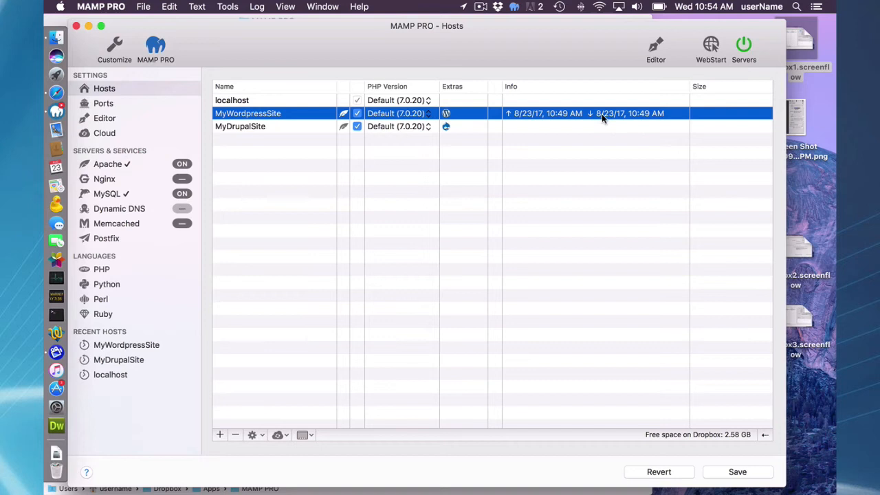
{"action": "mouse_move", "coordinate": [555, 128]}
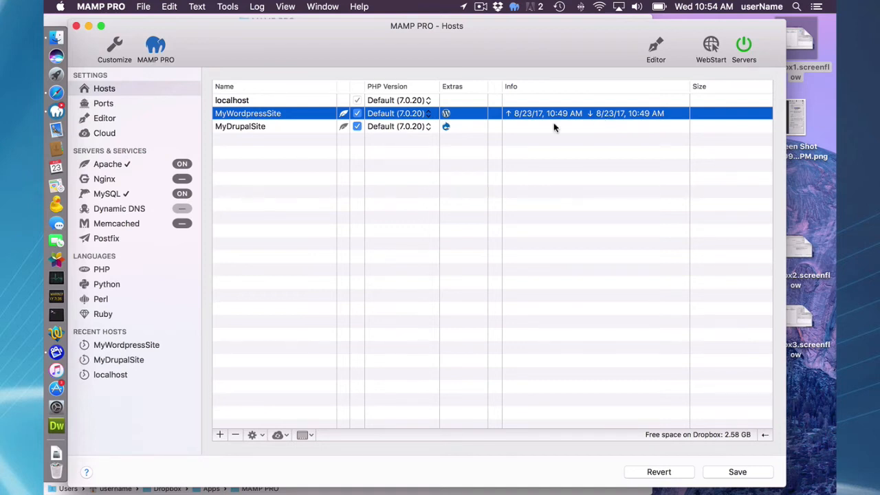
{"action": "mouse_move", "coordinate": [636, 315]}
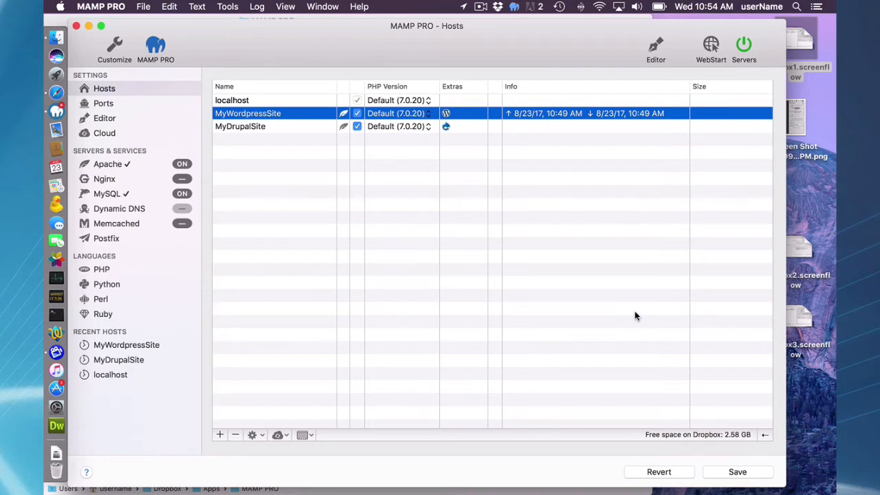
{"action": "mouse_move", "coordinate": [742, 471]}
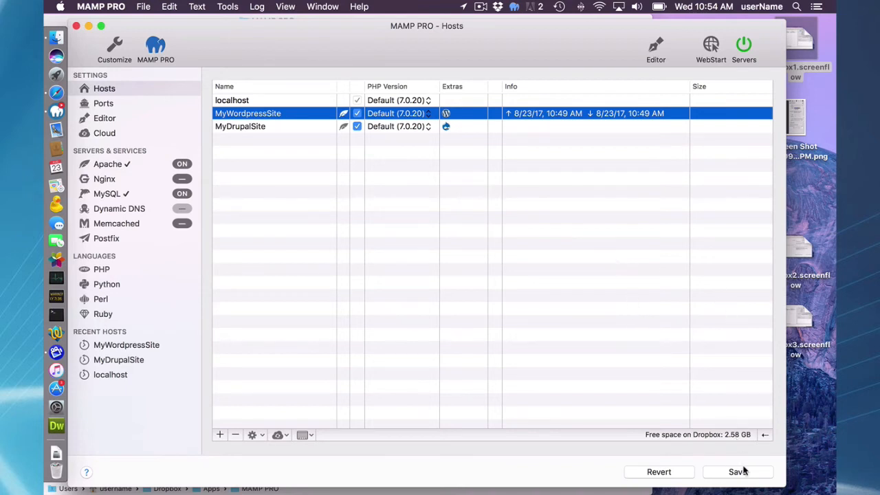
{"action": "mouse_move", "coordinate": [737, 472]}
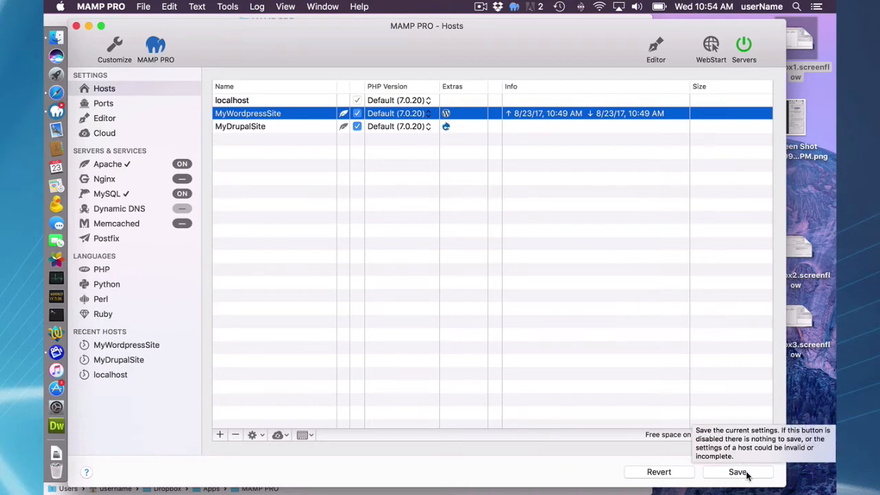
{"action": "mouse_move", "coordinate": [620, 433]}
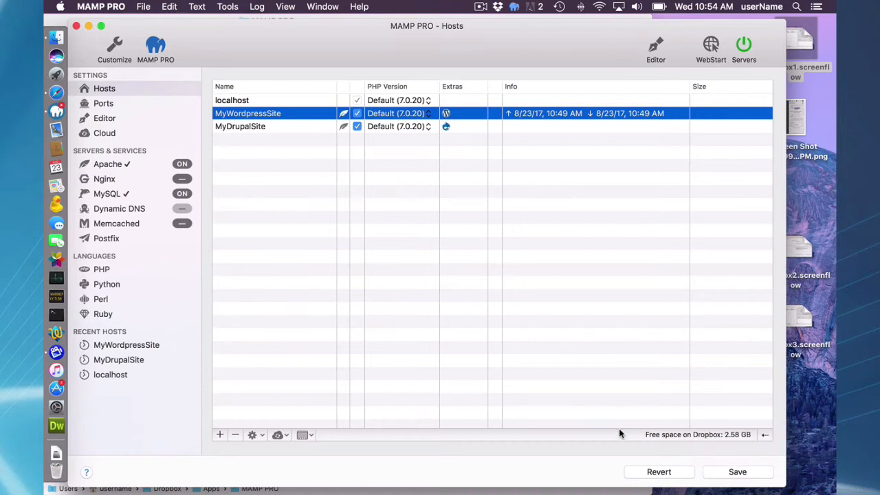
Save the restored host settings, keeping MyWordpressSite's 10:49 AM sync times.
{"action": "left_click", "coordinate": [744, 44]}
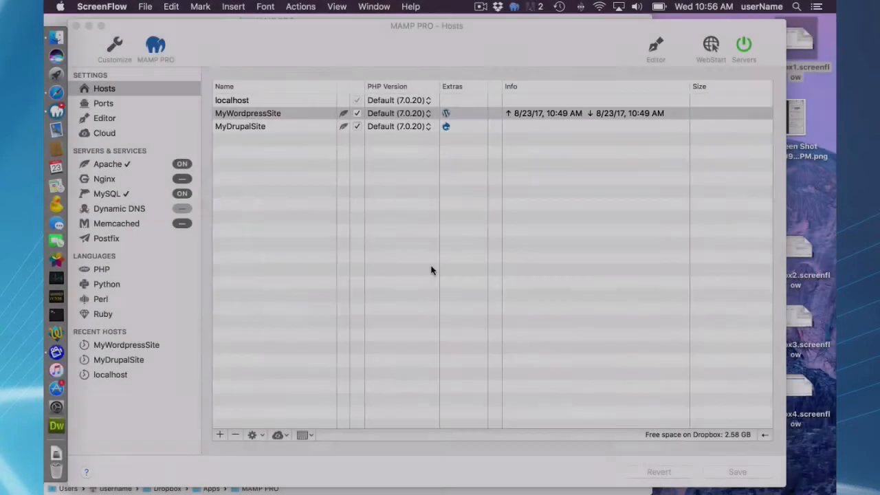
{"action": "left_click", "coordinate": [277, 435]}
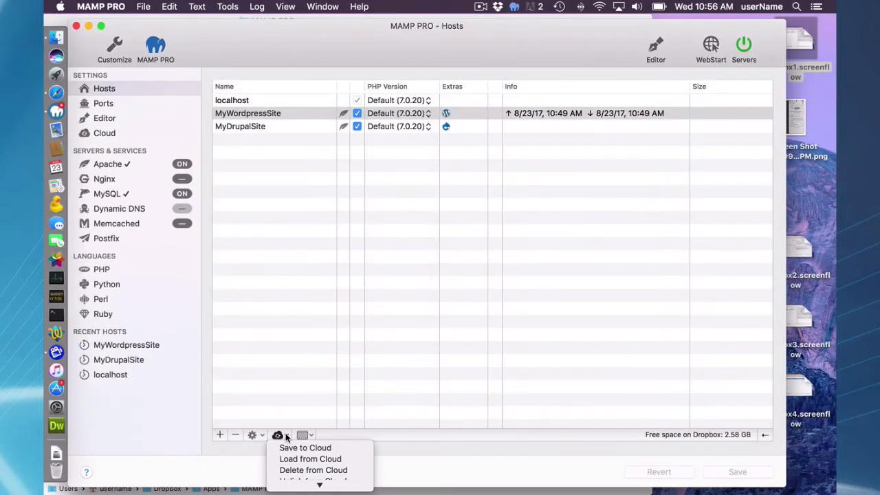
{"action": "mouse_move", "coordinate": [305, 448]}
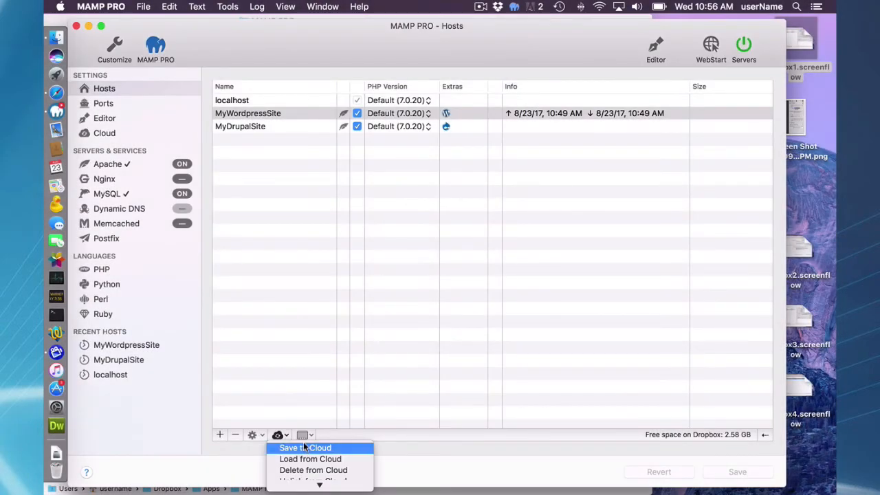
{"action": "left_click", "coordinate": [310, 459]}
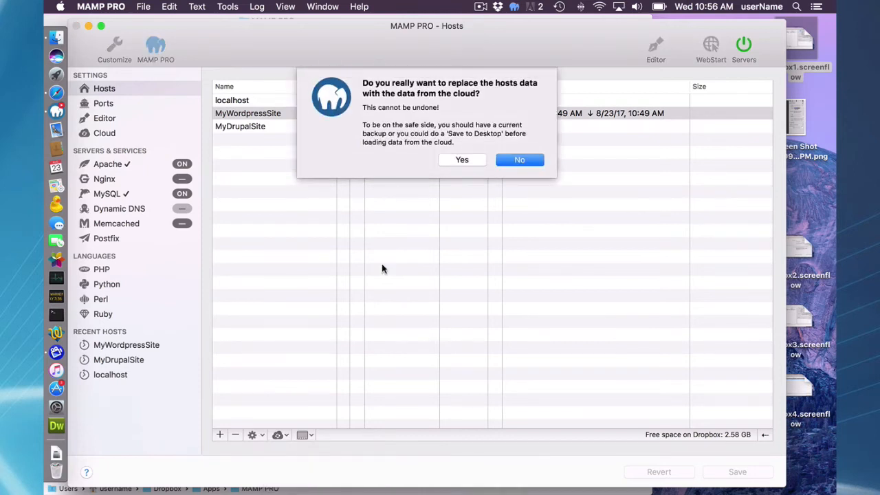
{"action": "mouse_move", "coordinate": [394, 131]}
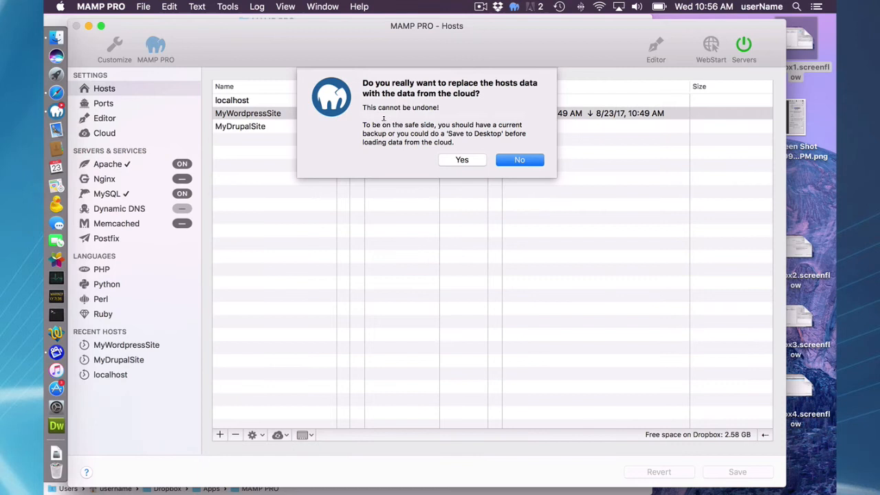
{"action": "mouse_move", "coordinate": [413, 100]}
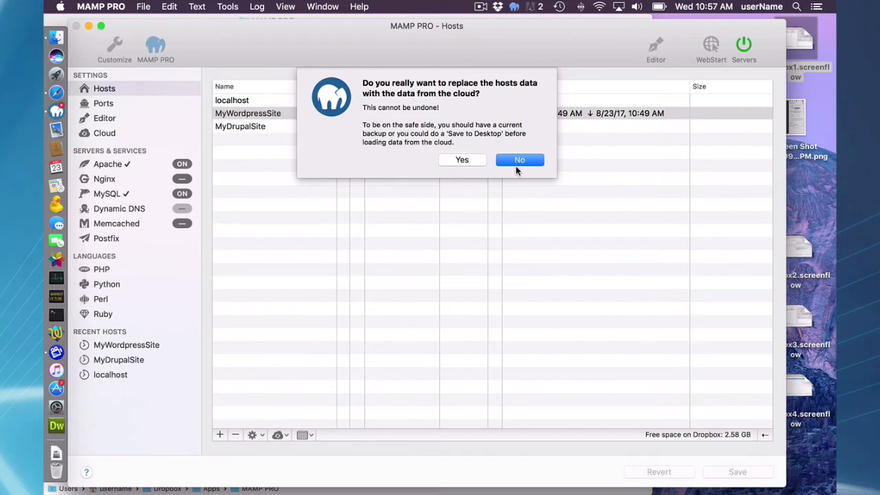
{"action": "left_click", "coordinate": [519, 159]}
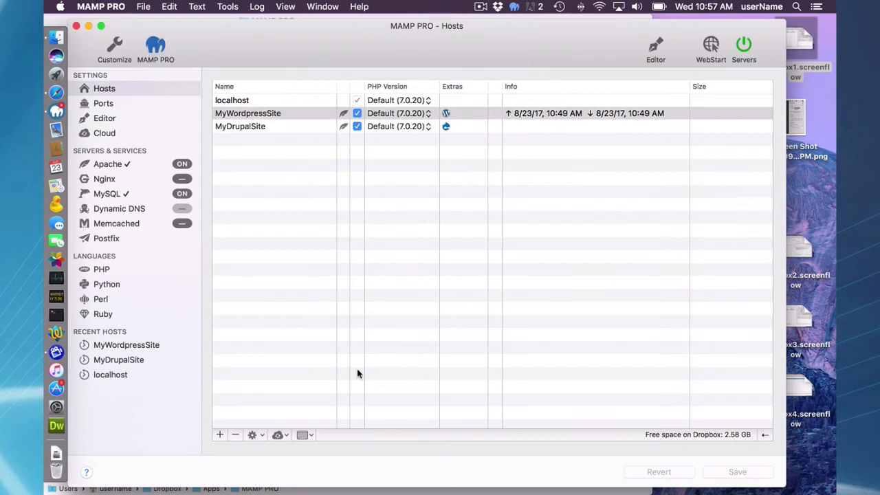
Check the Save to Desktop archive option, then bring up the hosts cloud menu.
{"action": "left_click", "coordinate": [305, 434]}
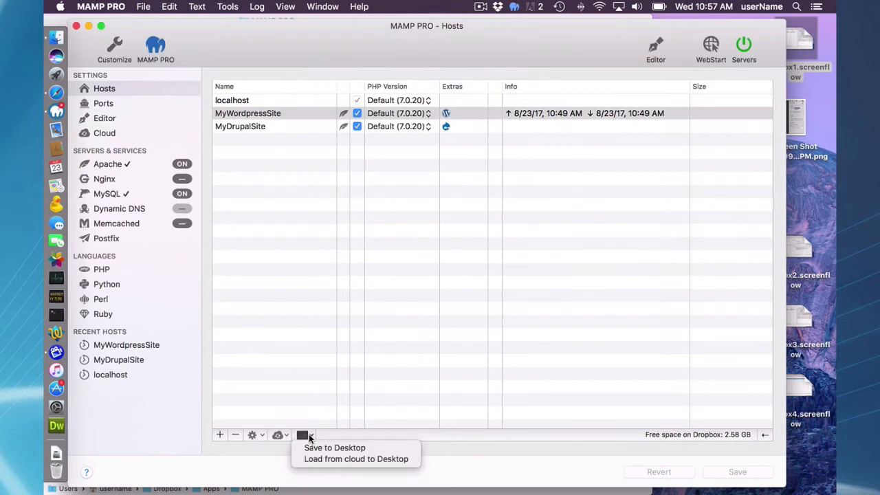
{"action": "mouse_move", "coordinate": [335, 447]}
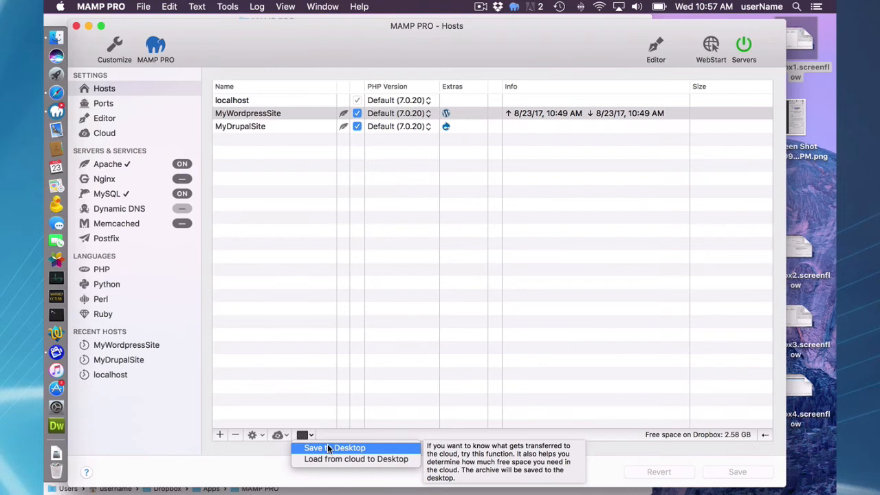
{"action": "mouse_move", "coordinate": [330, 449]}
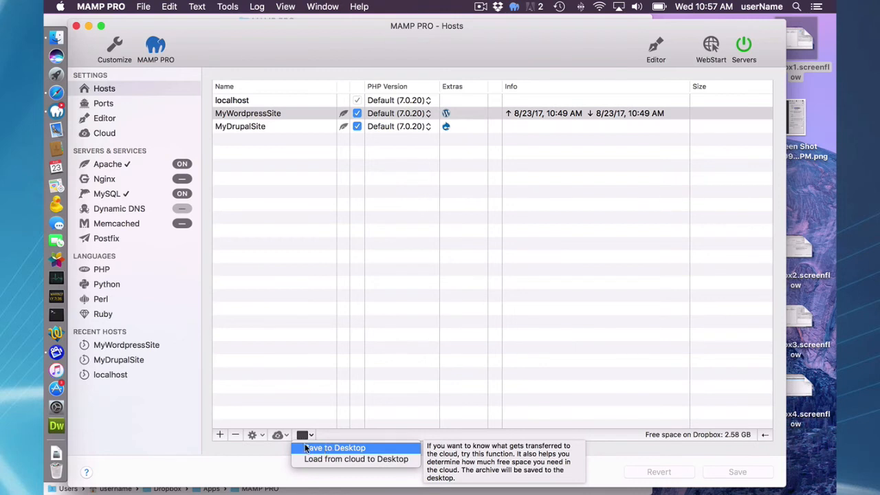
{"action": "left_click", "coordinate": [278, 434]}
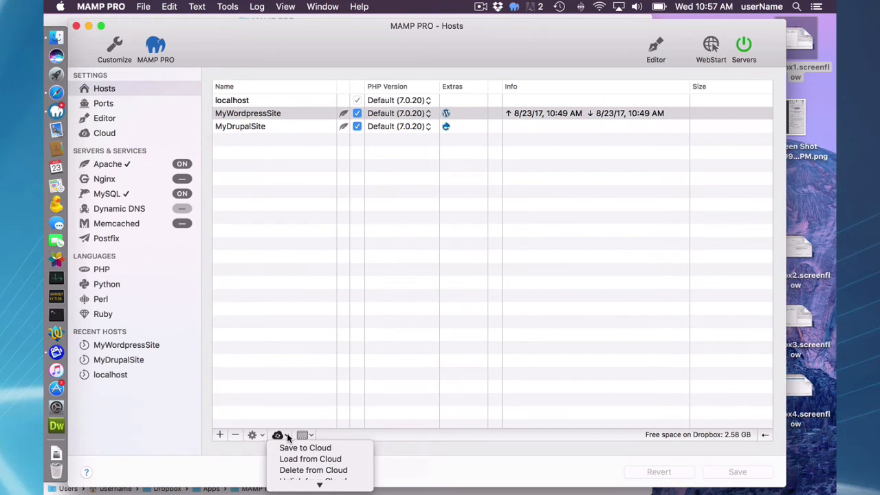
{"action": "mouse_move", "coordinate": [294, 330]}
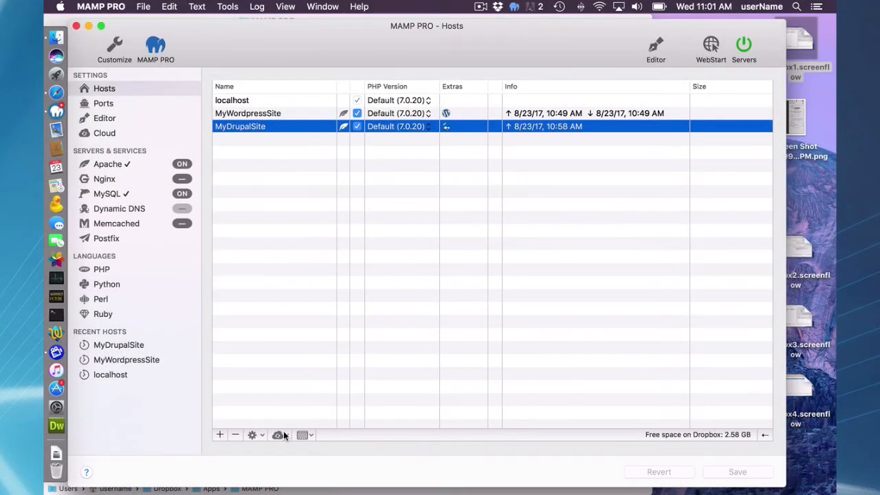
Delete MyWordpressSite's data from Dropbox, clearing its upload and download times.
{"action": "left_click", "coordinate": [278, 435]}
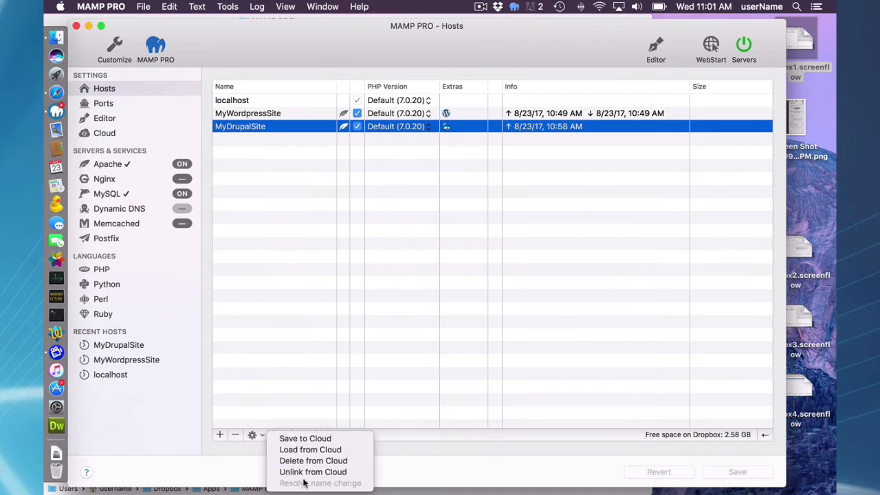
{"action": "mouse_move", "coordinate": [313, 460]}
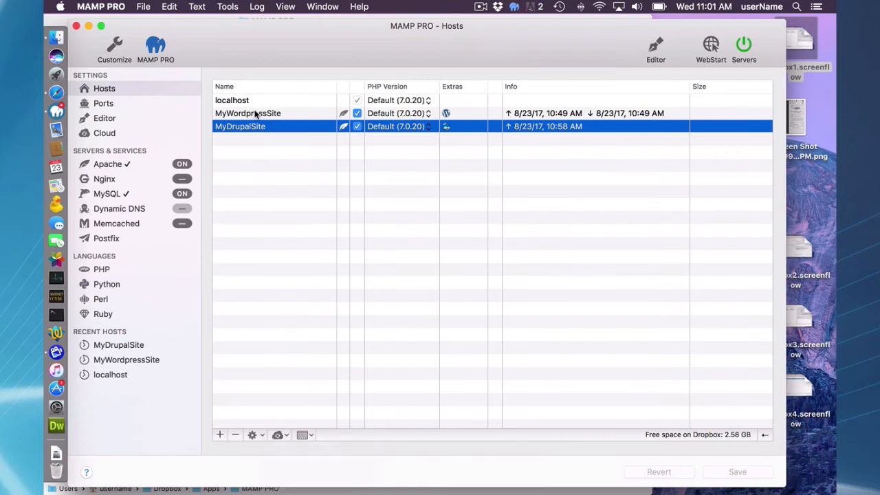
{"action": "left_click", "coordinate": [247, 113]}
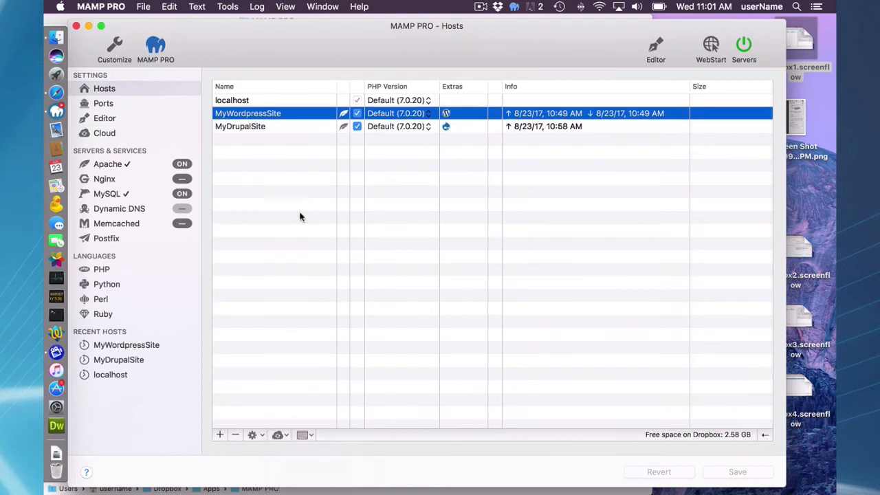
{"action": "left_click", "coordinate": [278, 434]}
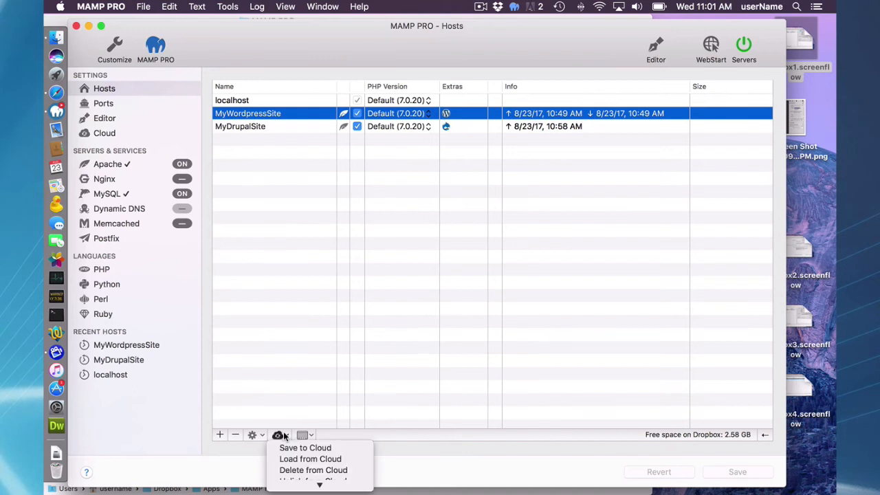
{"action": "left_click", "coordinate": [312, 469]}
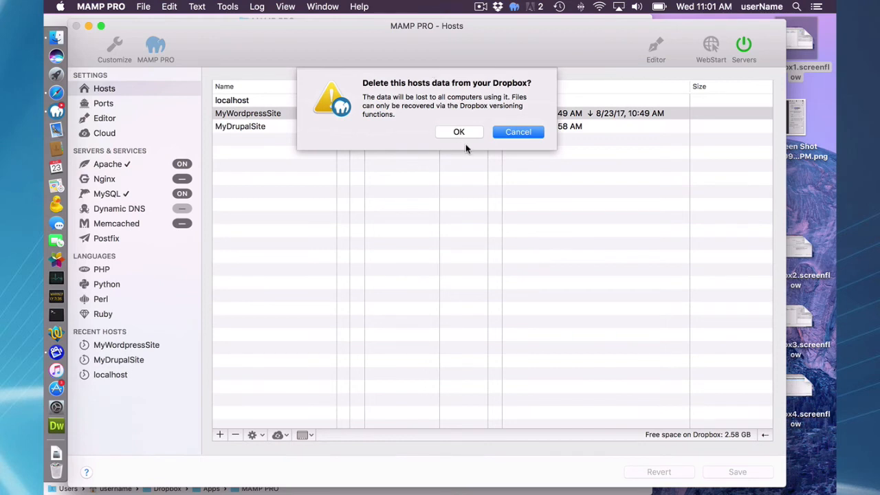
{"action": "mouse_move", "coordinate": [458, 141]}
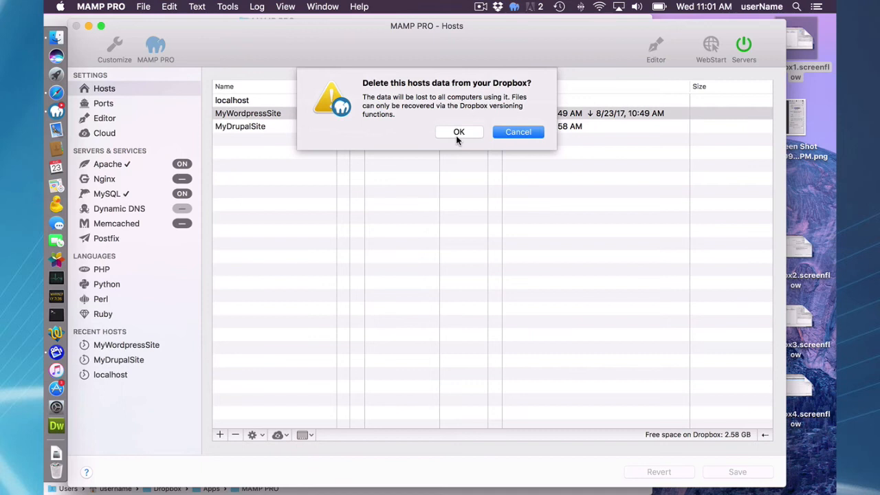
{"action": "left_click", "coordinate": [459, 131]}
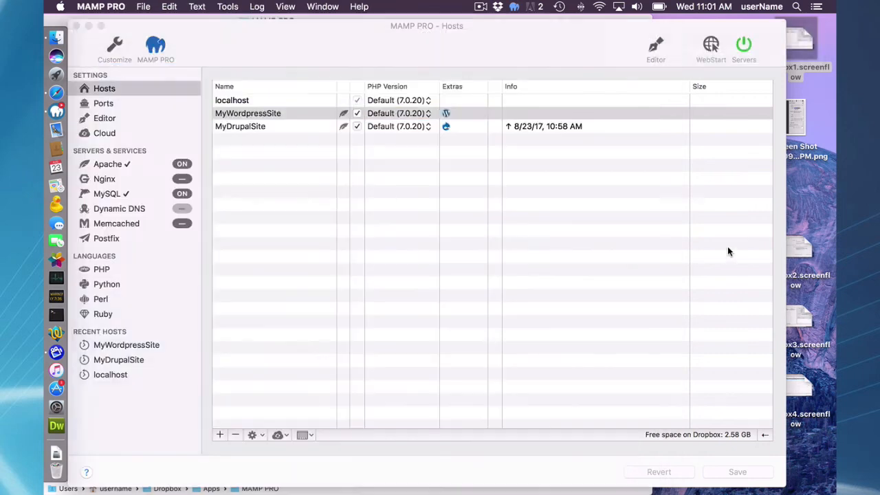
Unlink MyDrupalSite from Dropbox, clearing its 10:58 AM upload time.
{"action": "left_click", "coordinate": [248, 113]}
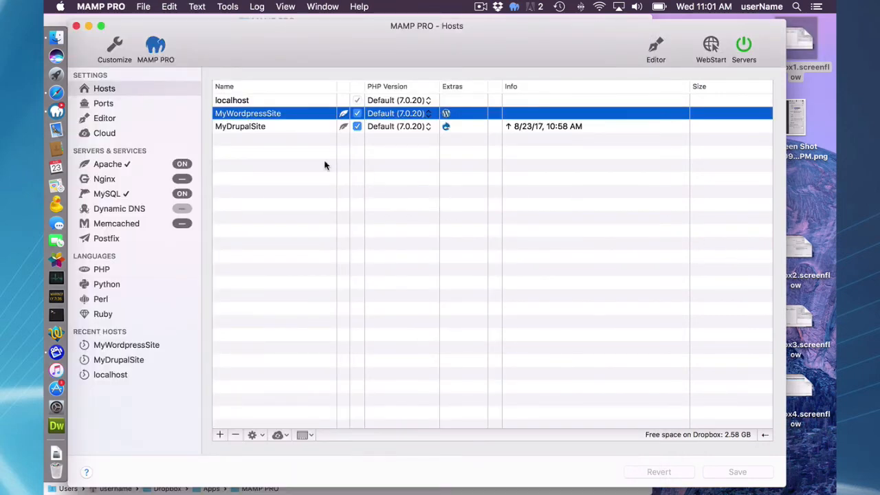
{"action": "left_click", "coordinate": [240, 126]}
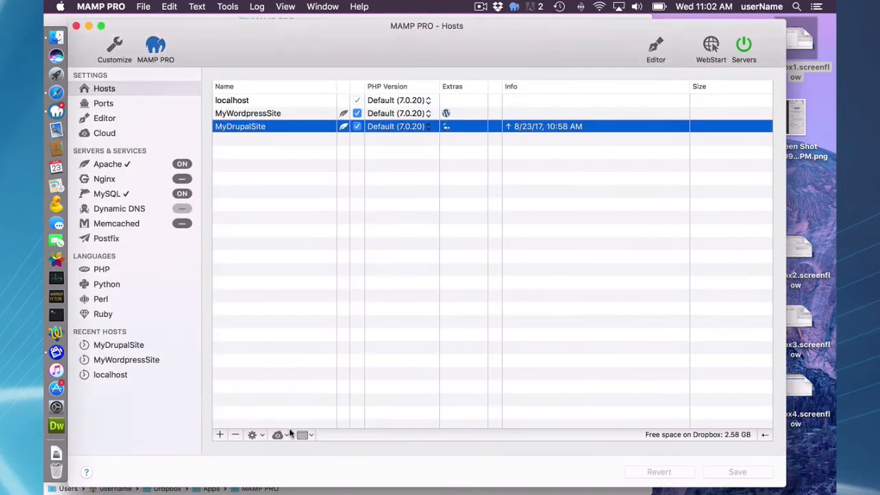
{"action": "mouse_move", "coordinate": [288, 298]}
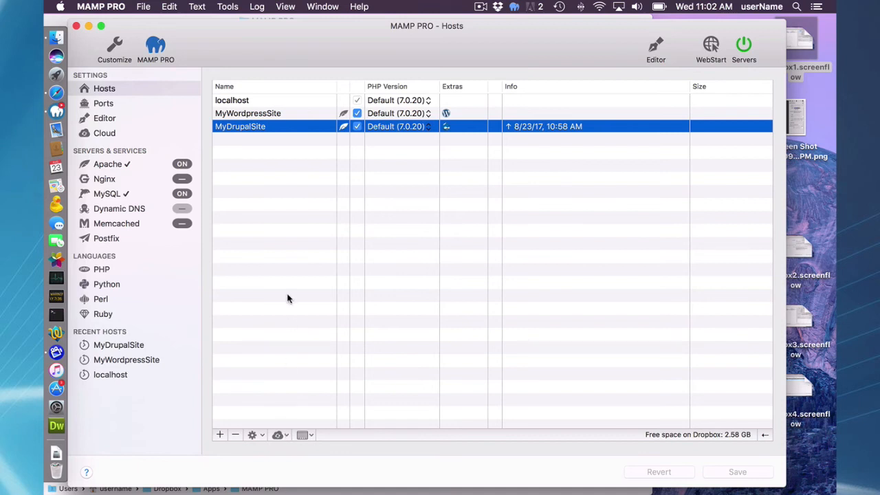
{"action": "left_click", "coordinate": [278, 434]}
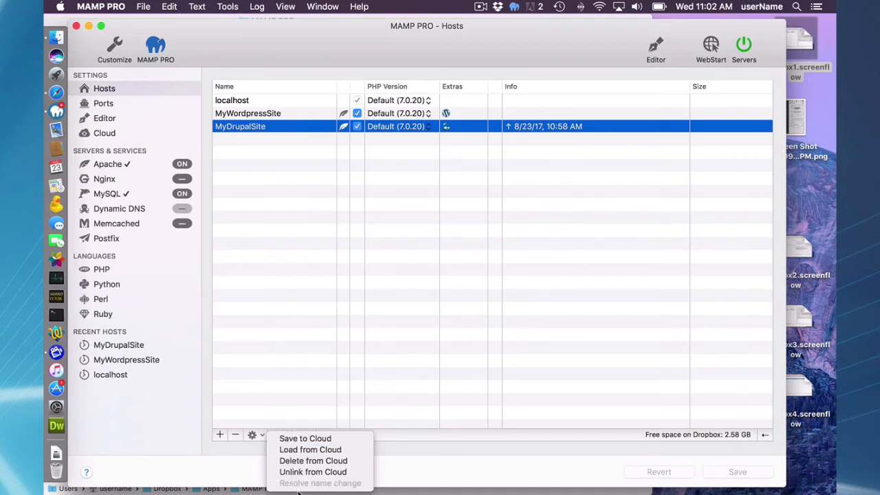
{"action": "left_click", "coordinate": [313, 472]}
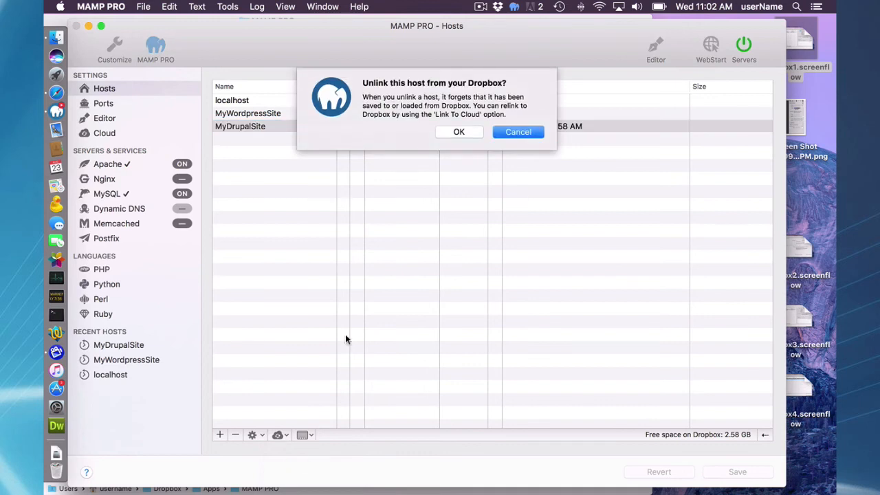
{"action": "mouse_move", "coordinate": [458, 132]}
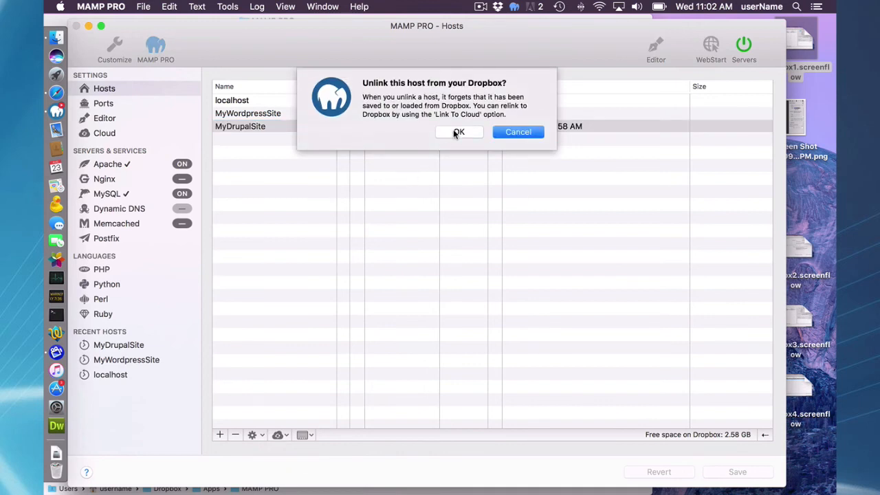
{"action": "left_click", "coordinate": [459, 132]}
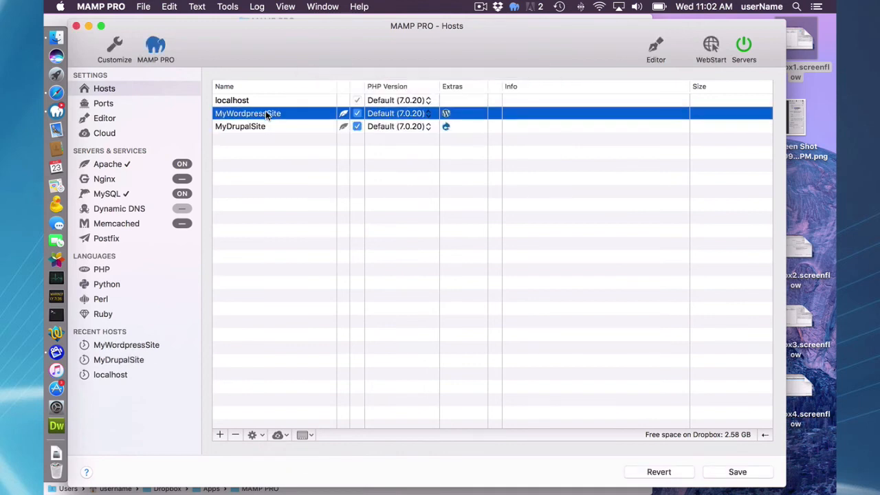
{"action": "left_click", "coordinate": [240, 126]}
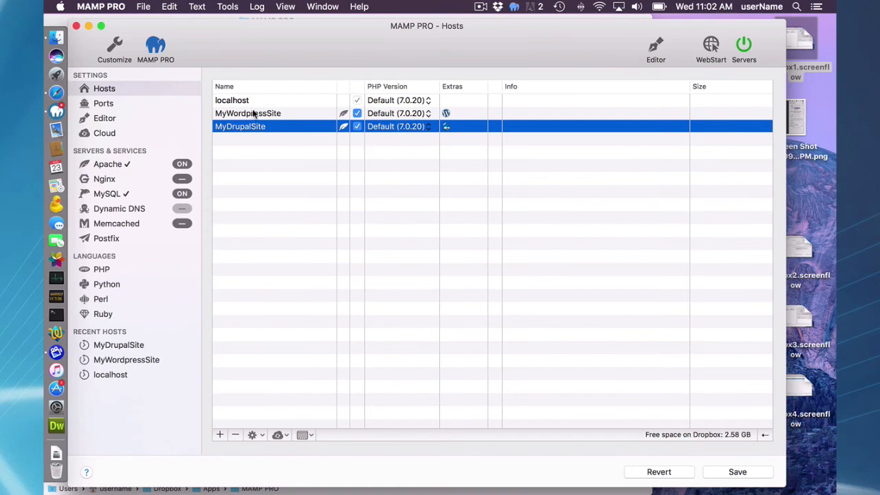
{"action": "left_click", "coordinate": [248, 113]}
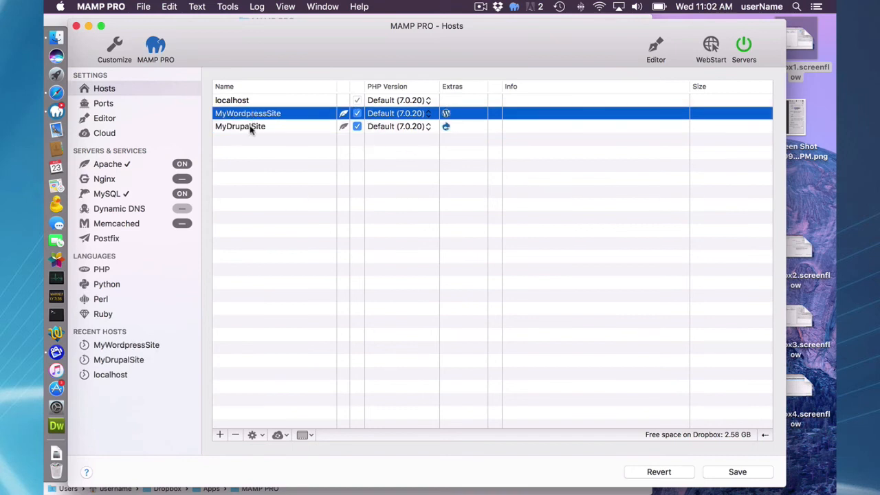
View Dropbox's Apps/MAMP PRO folder in Finder, still holding MyDrupalSite.zip.
{"action": "left_click", "coordinate": [240, 126]}
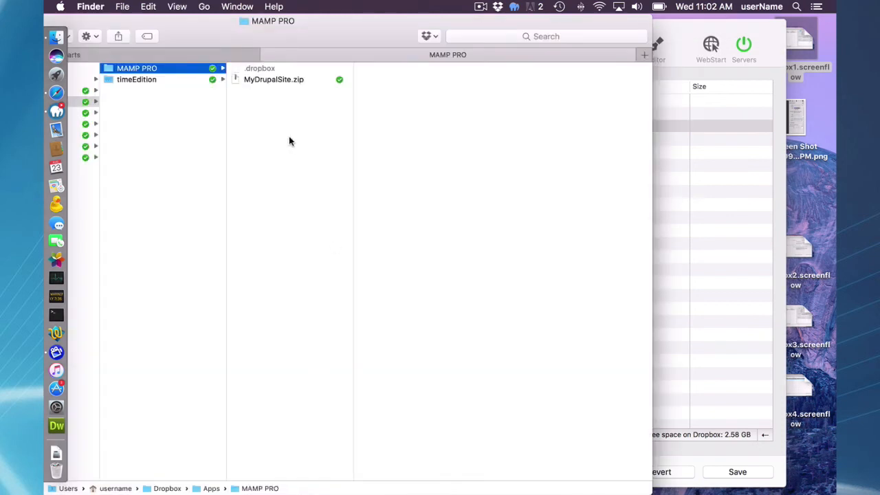
{"action": "mouse_move", "coordinate": [273, 242]}
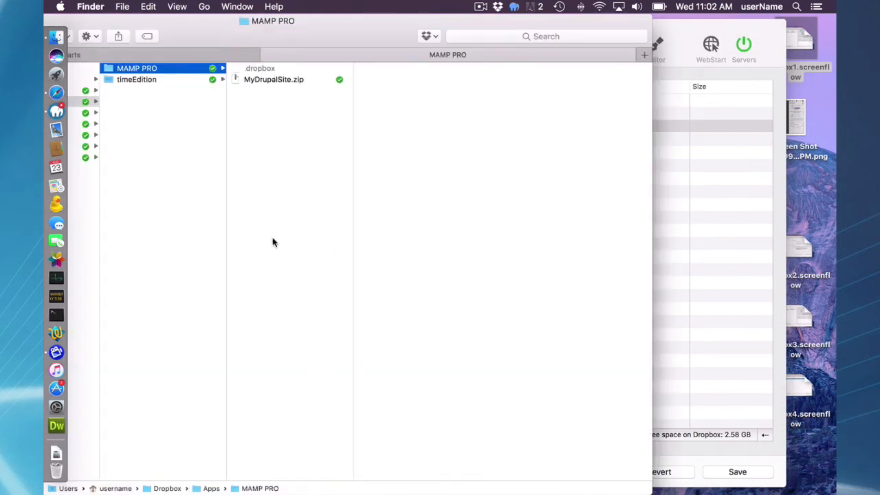
{"action": "mouse_move", "coordinate": [275, 281]}
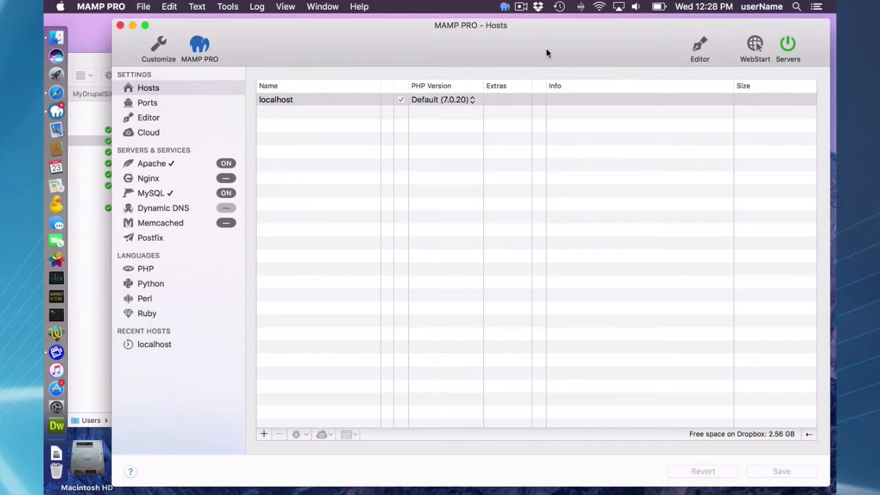
{"action": "mouse_move", "coordinate": [551, 53]}
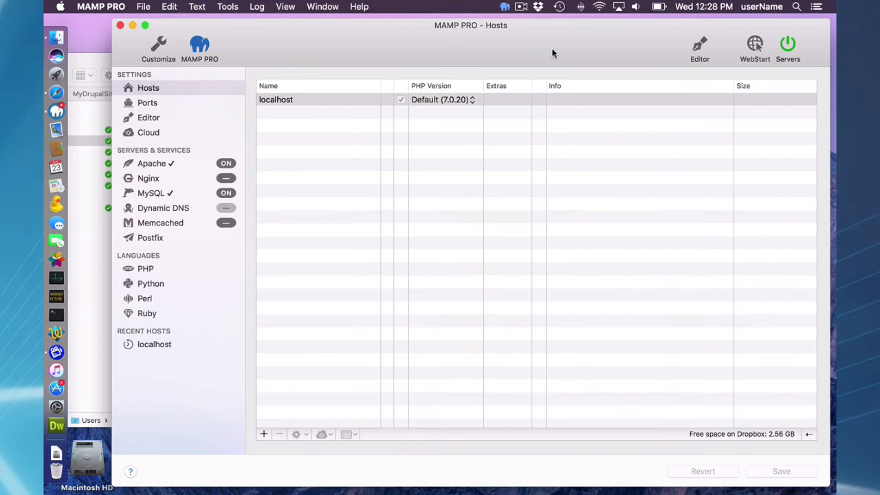
{"action": "mouse_move", "coordinate": [570, 49]}
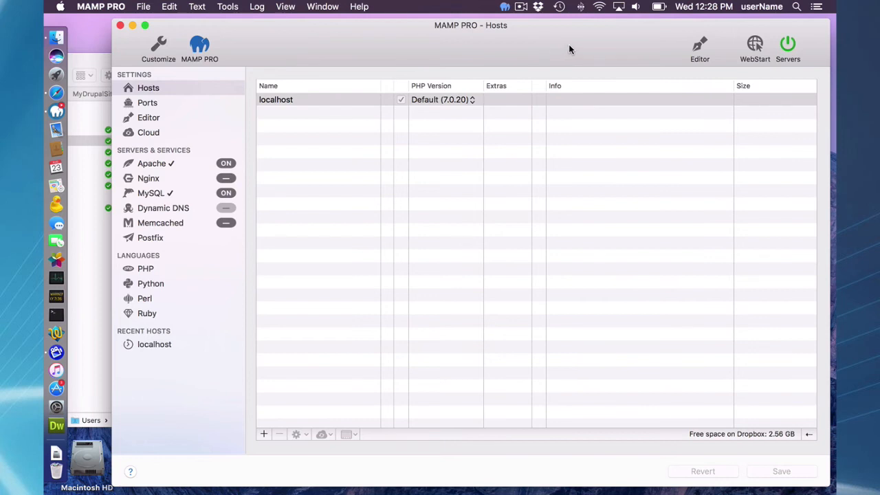
{"action": "mouse_move", "coordinate": [463, 105]}
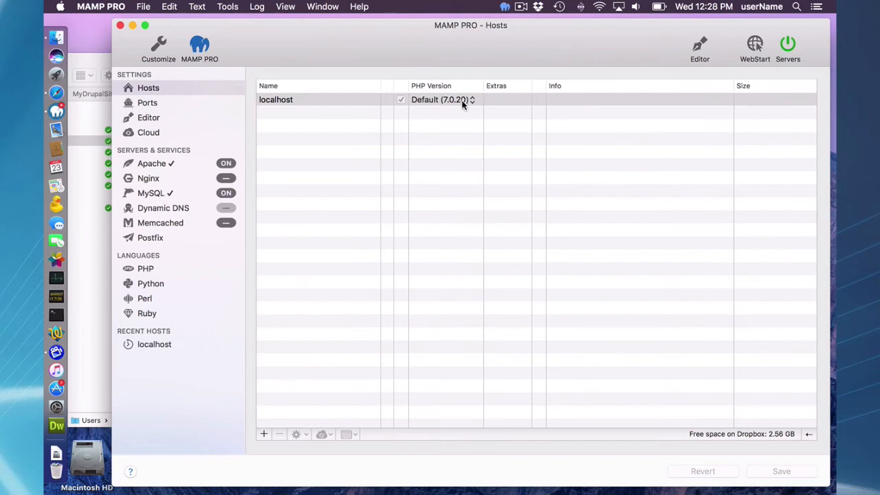
Add a new host named MyDrupalSite, picked from the hosts available on Dropbox.
{"action": "left_click", "coordinate": [264, 434]}
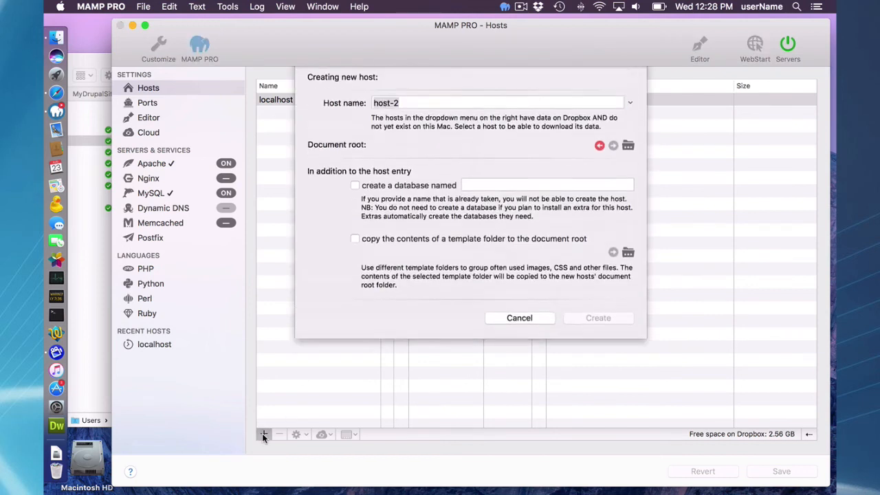
{"action": "left_click", "coordinate": [629, 103]}
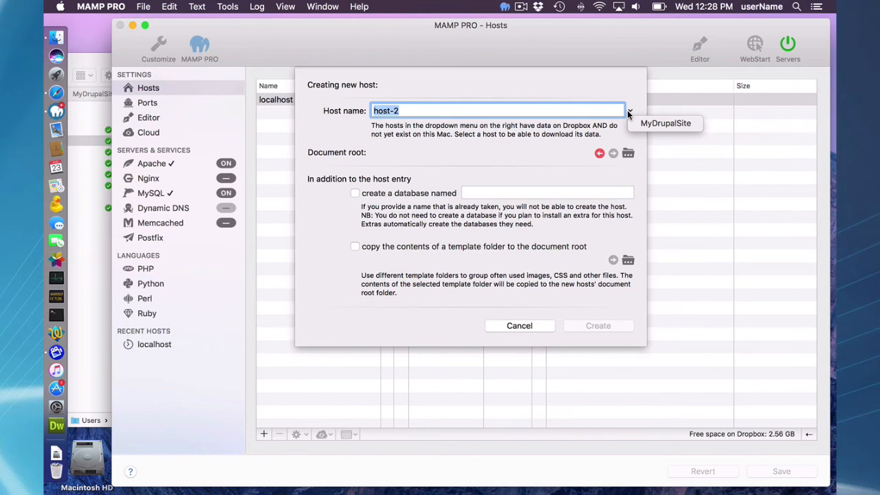
{"action": "left_click", "coordinate": [665, 123]}
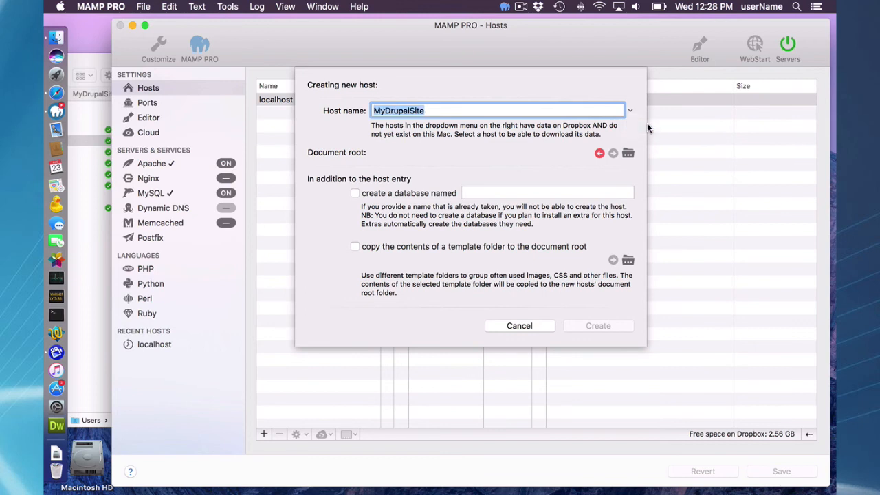
{"action": "mouse_move", "coordinate": [557, 152]}
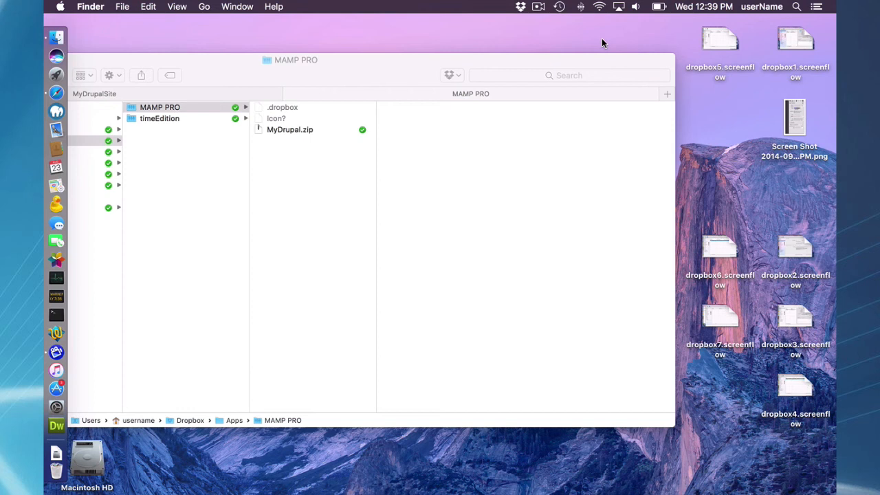
{"action": "mouse_move", "coordinate": [308, 129]}
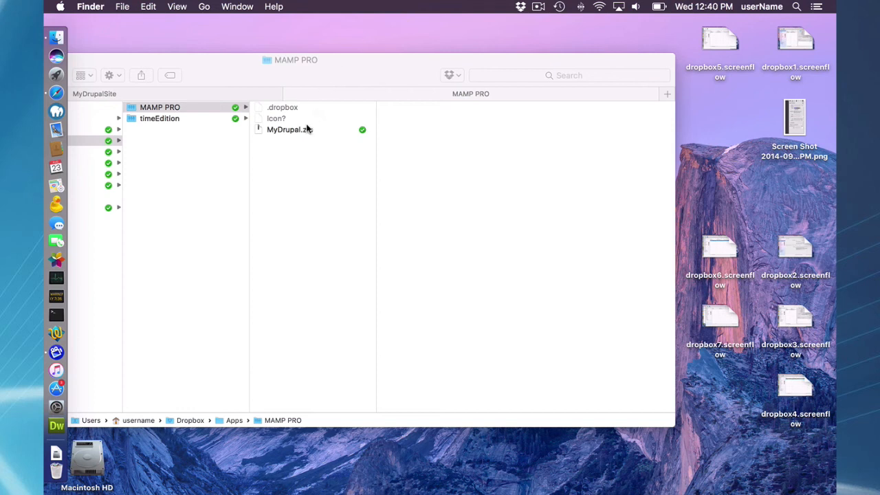
{"action": "mouse_move", "coordinate": [300, 133]}
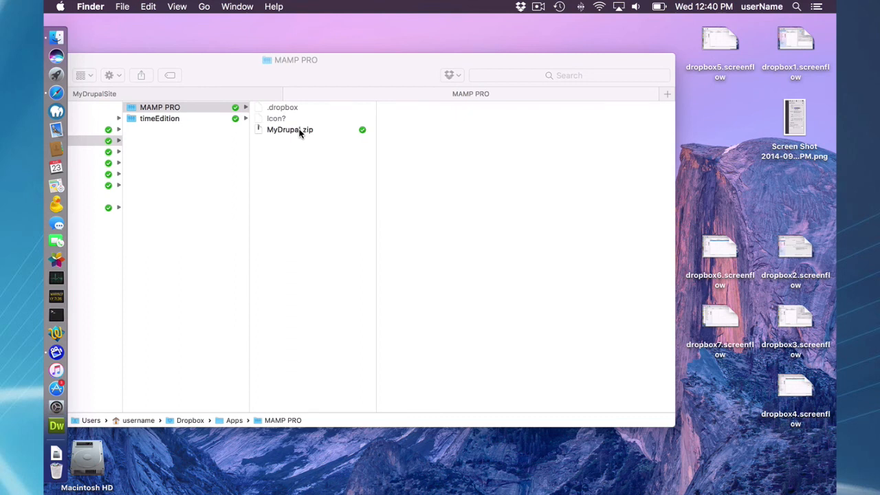
{"action": "mouse_move", "coordinate": [78, 93]}
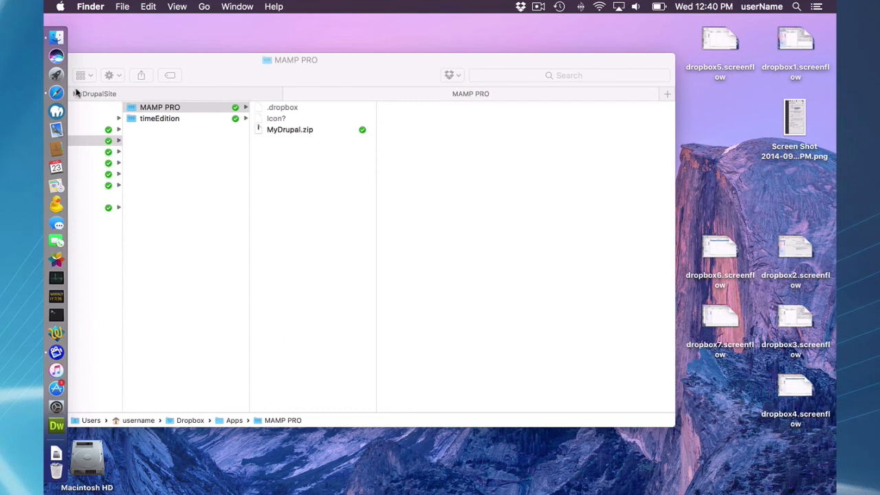
{"action": "left_click", "coordinate": [62, 111]}
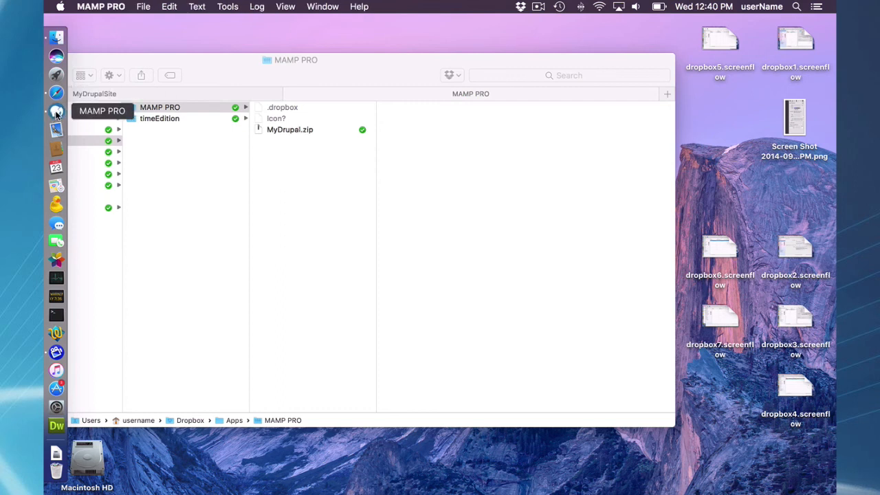
Return to MAMP PRO, close Available Updates, and acknowledge the newer Dropbox data alert.
{"action": "left_click", "coordinate": [57, 111]}
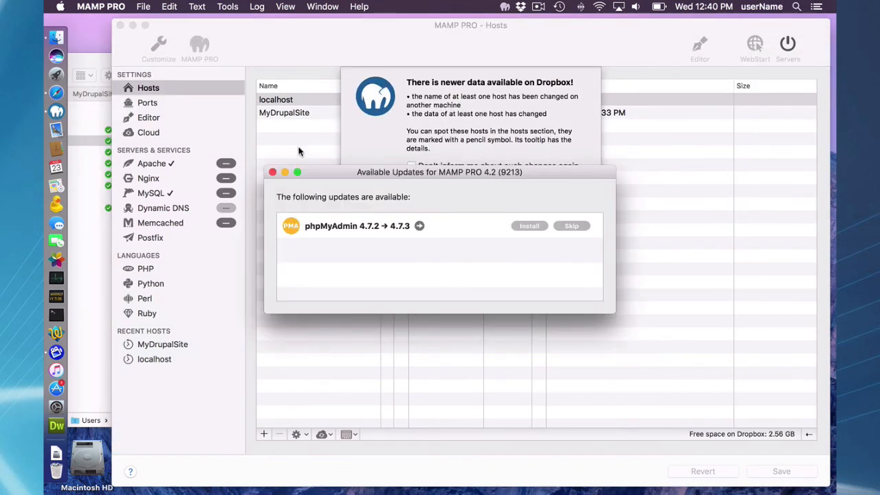
{"action": "left_click", "coordinate": [571, 226]}
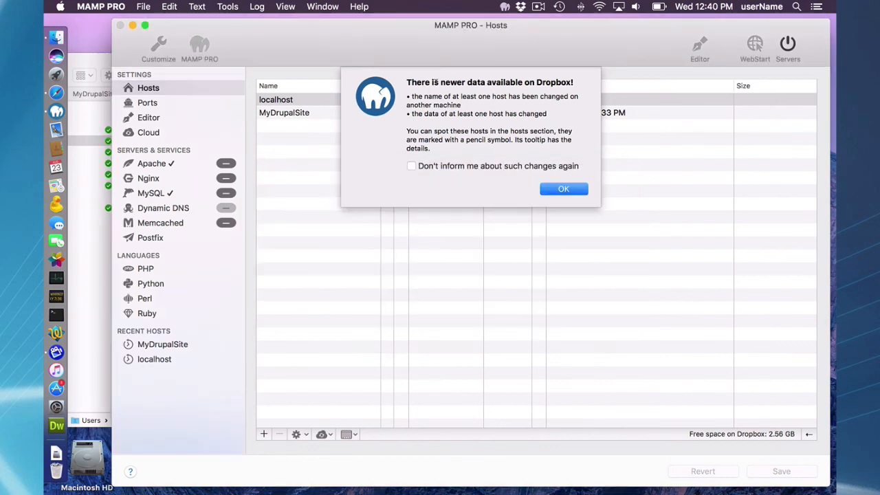
{"action": "mouse_move", "coordinate": [507, 52]}
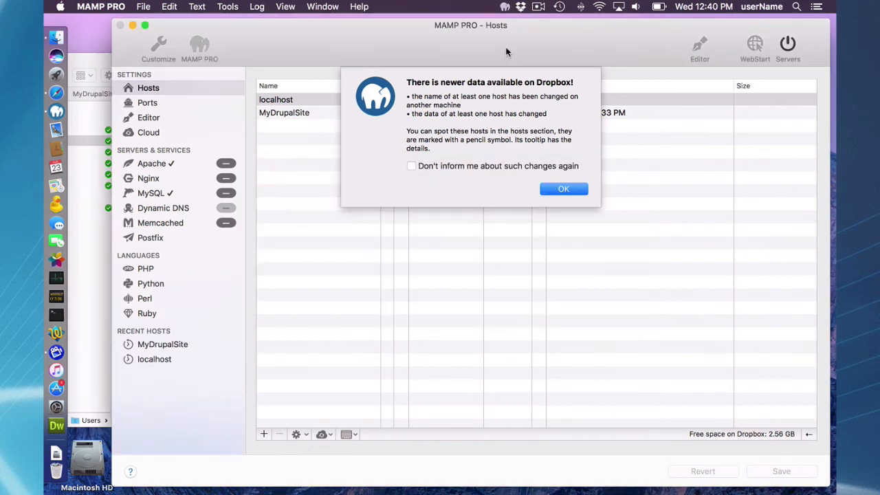
{"action": "mouse_move", "coordinate": [504, 55]}
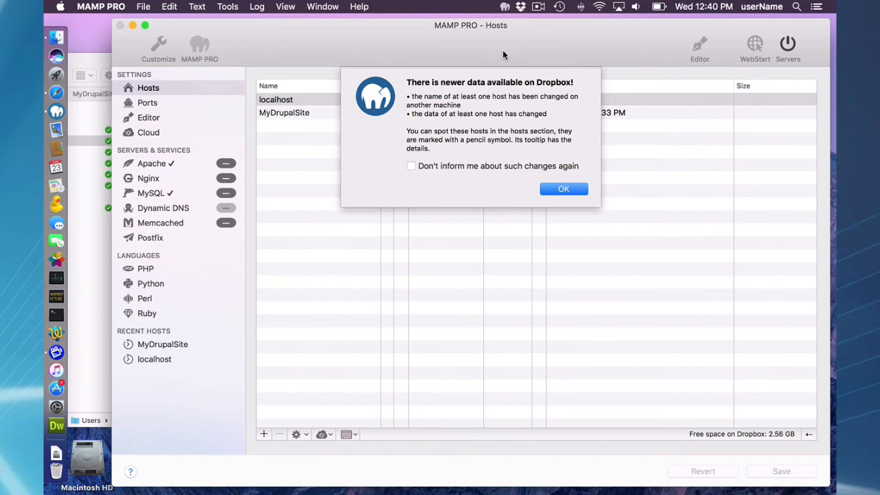
{"action": "mouse_move", "coordinate": [526, 56]}
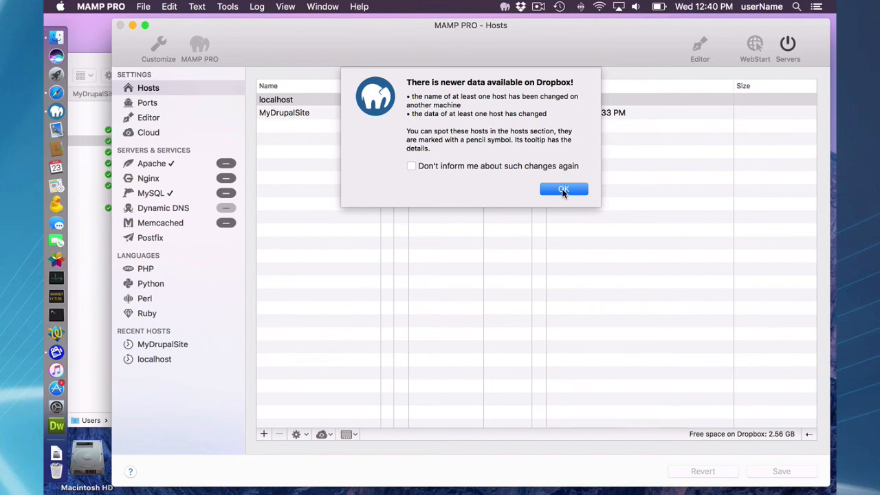
{"action": "left_click", "coordinate": [563, 189]}
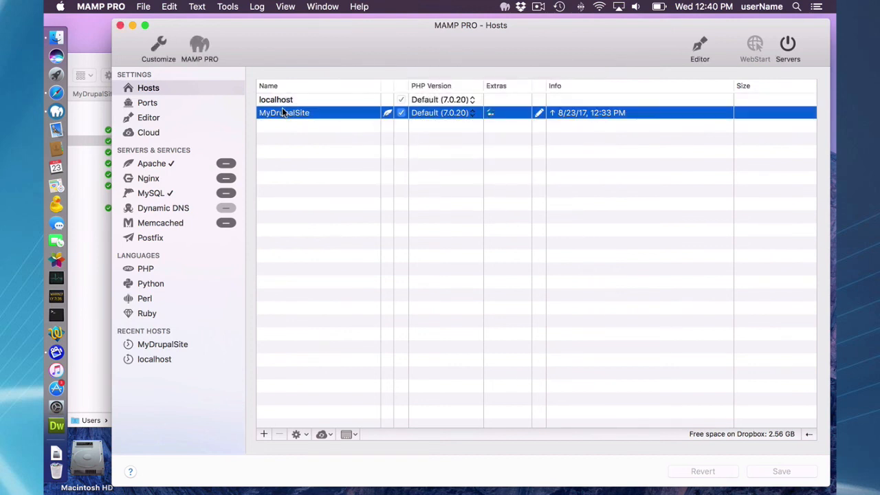
{"action": "mouse_move", "coordinate": [286, 141]}
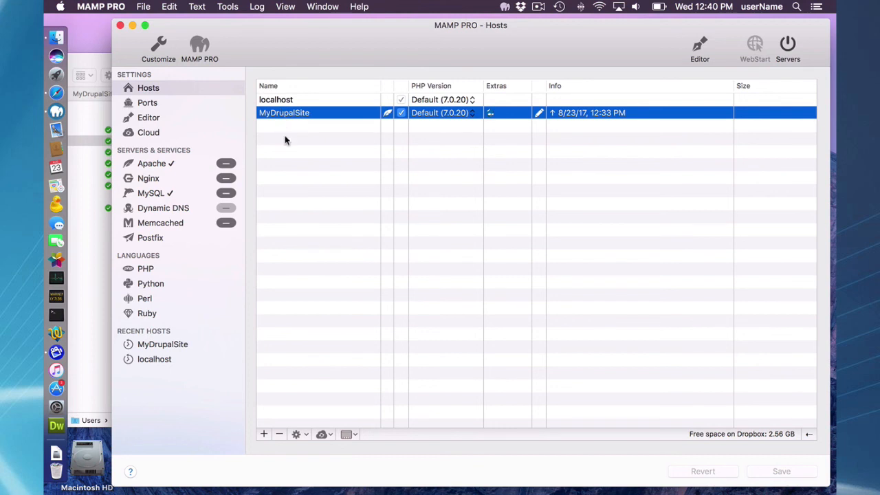
Resolve the name change to rename MyDrupalSite to MyDrupal, then save the host.
{"action": "left_click", "coordinate": [322, 434]}
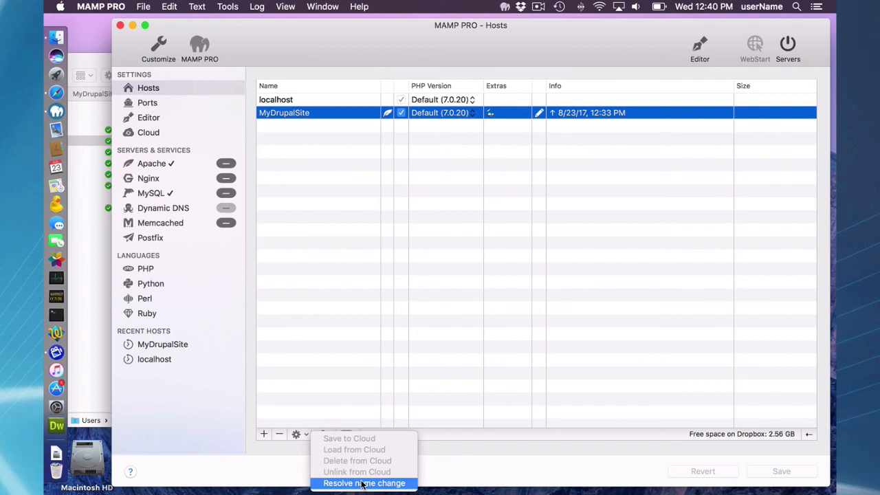
{"action": "mouse_move", "coordinate": [456, 214]}
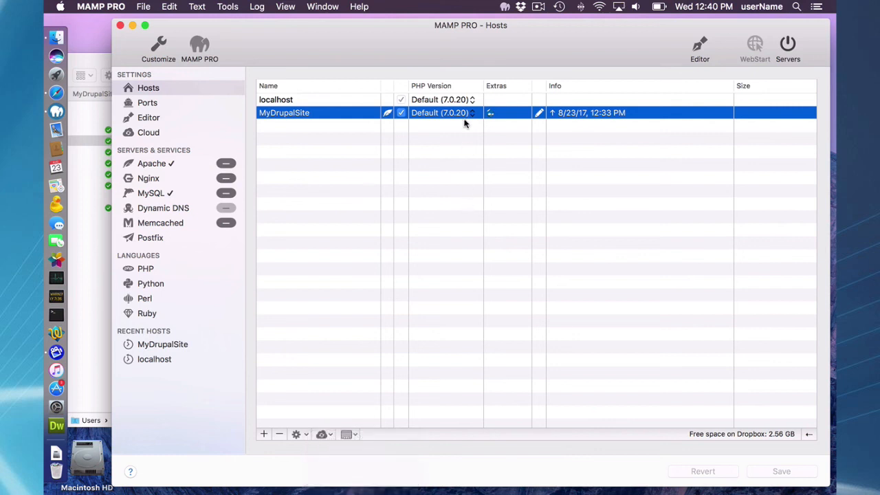
{"action": "mouse_move", "coordinate": [469, 39]}
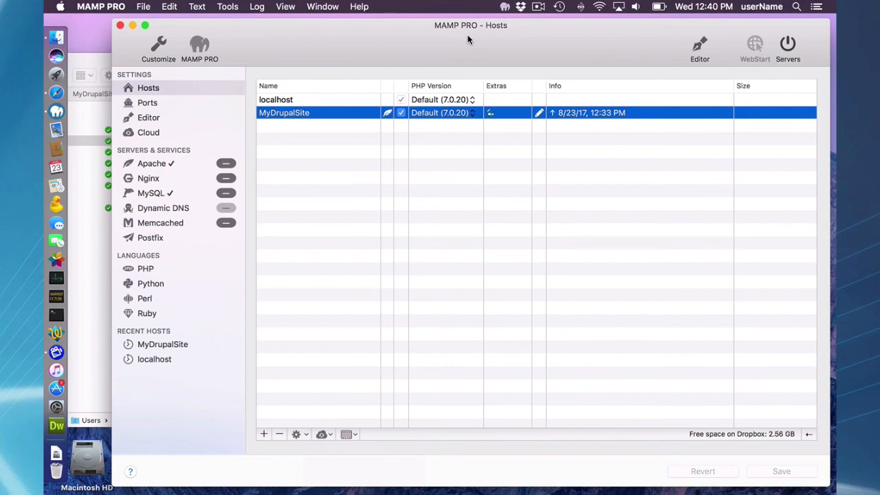
{"action": "mouse_move", "coordinate": [377, 190]}
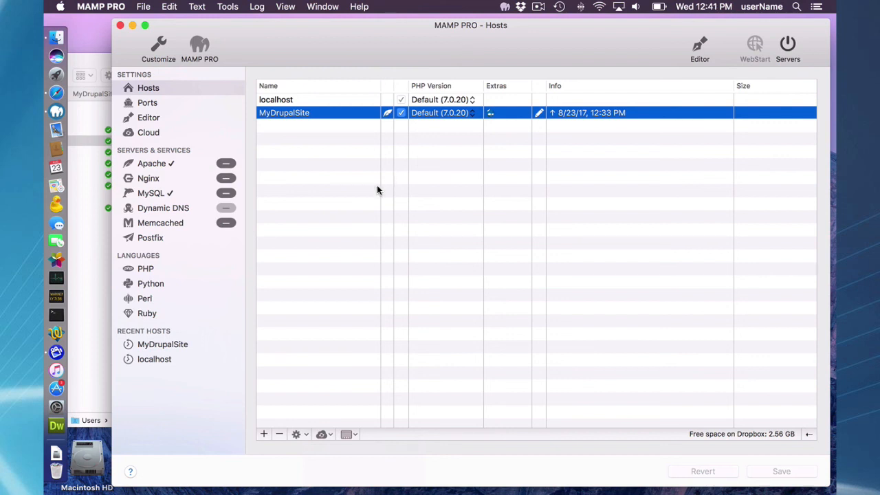
{"action": "left_click", "coordinate": [321, 434]}
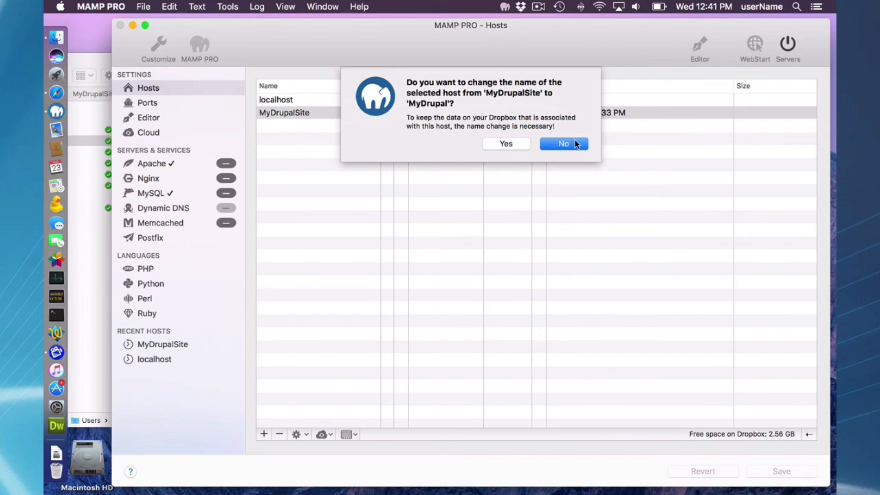
{"action": "left_click", "coordinate": [563, 143]}
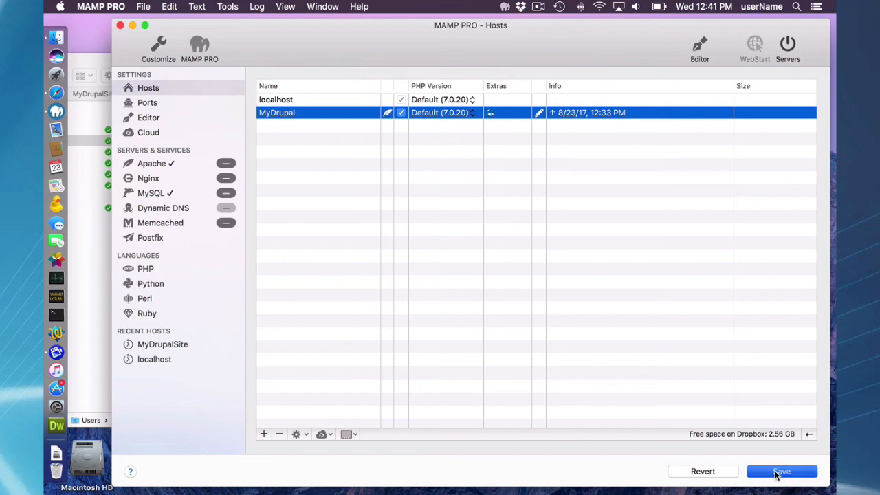
{"action": "left_click", "coordinate": [781, 471]}
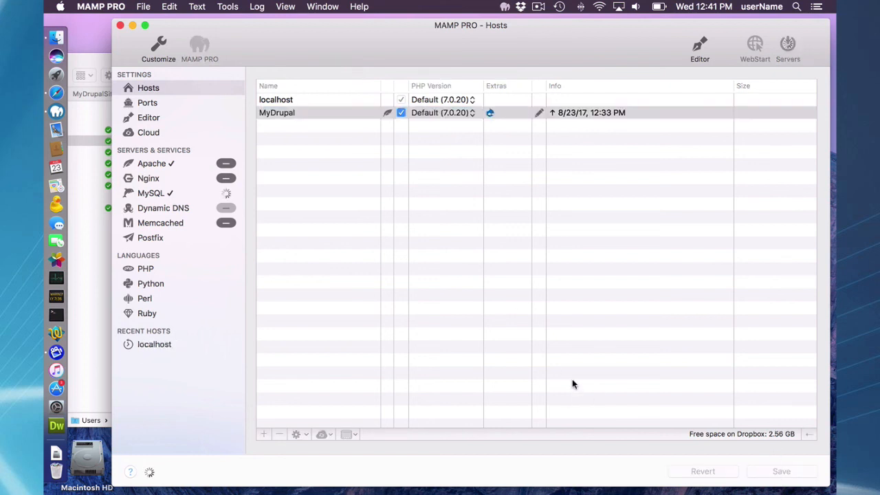